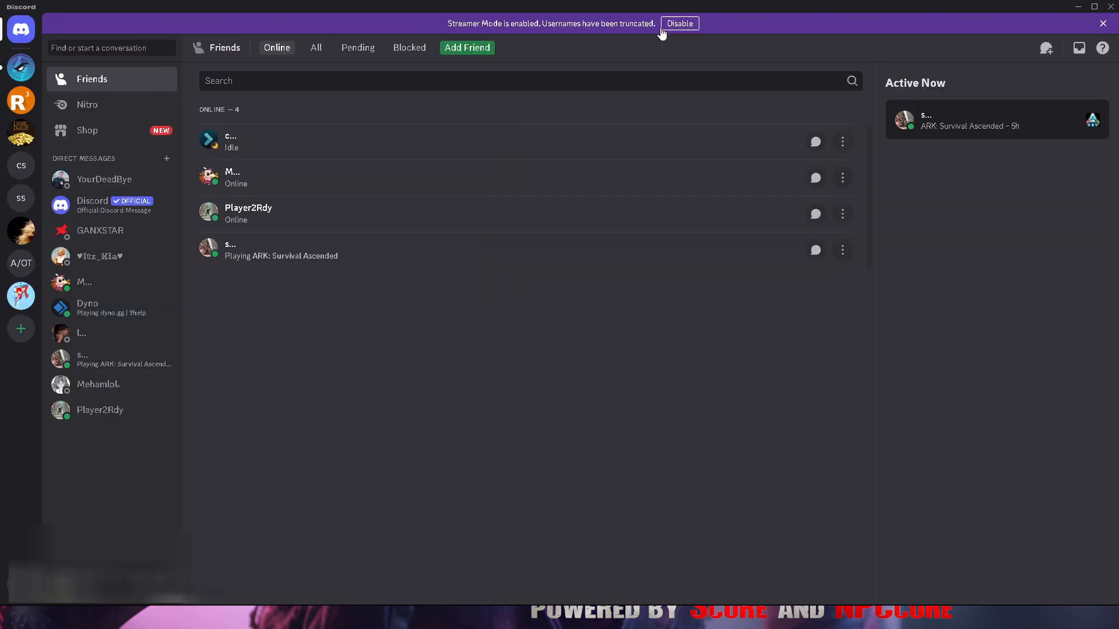
Open the Rebirth server and select its download-1-1 channel under INFO.
{"action": "left_click", "coordinate": [20, 68]}
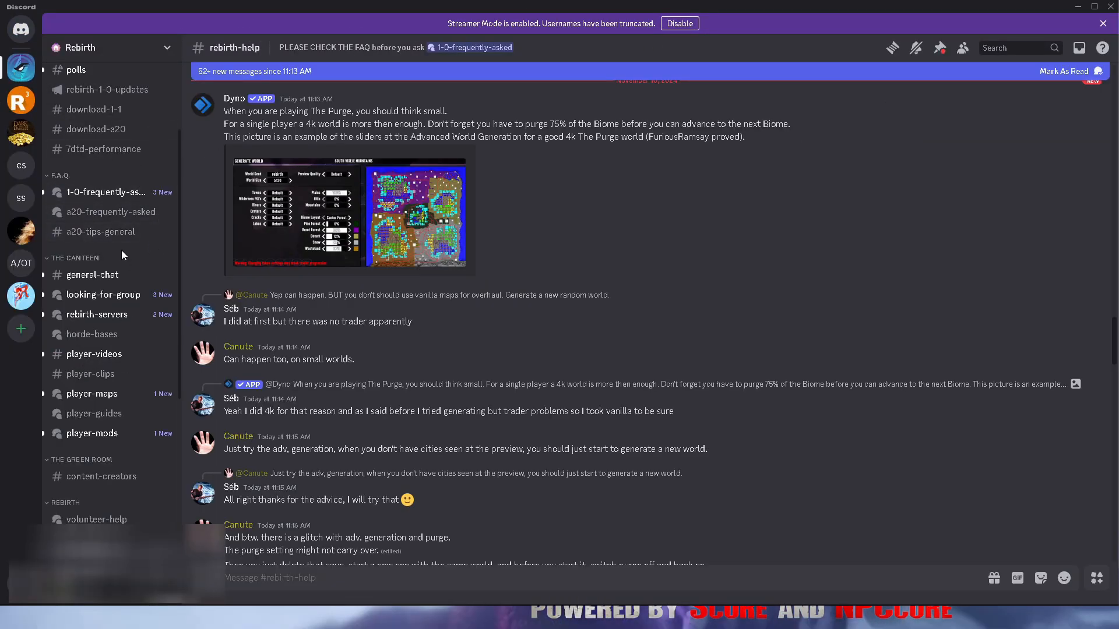
{"action": "scroll", "scroll_direction": "down", "scroll_amount": 3}
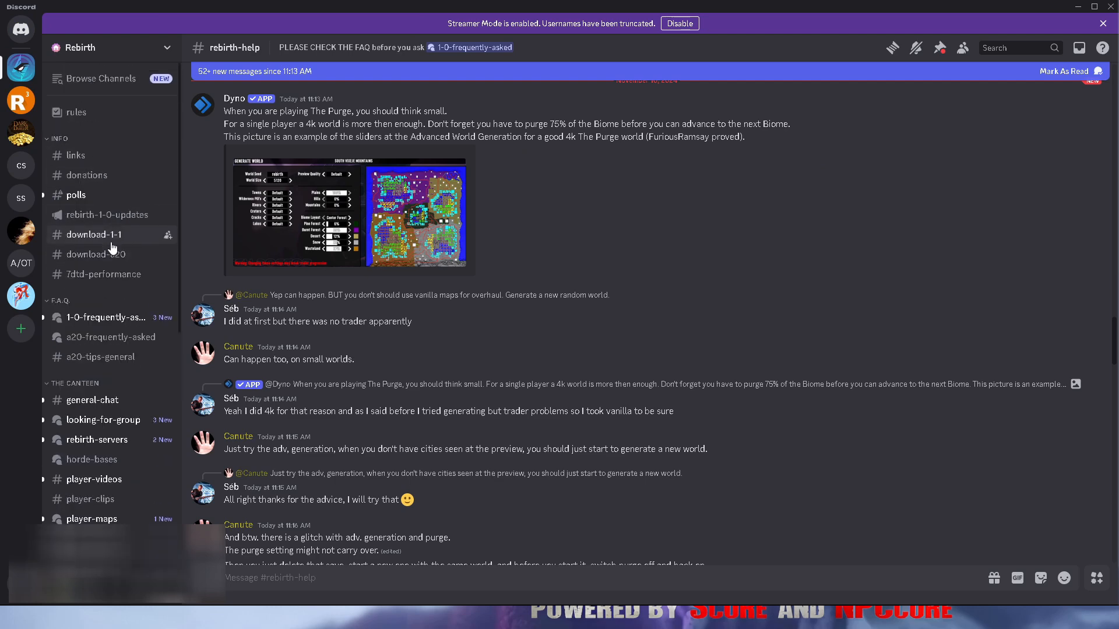
{"action": "left_click", "coordinate": [93, 235]}
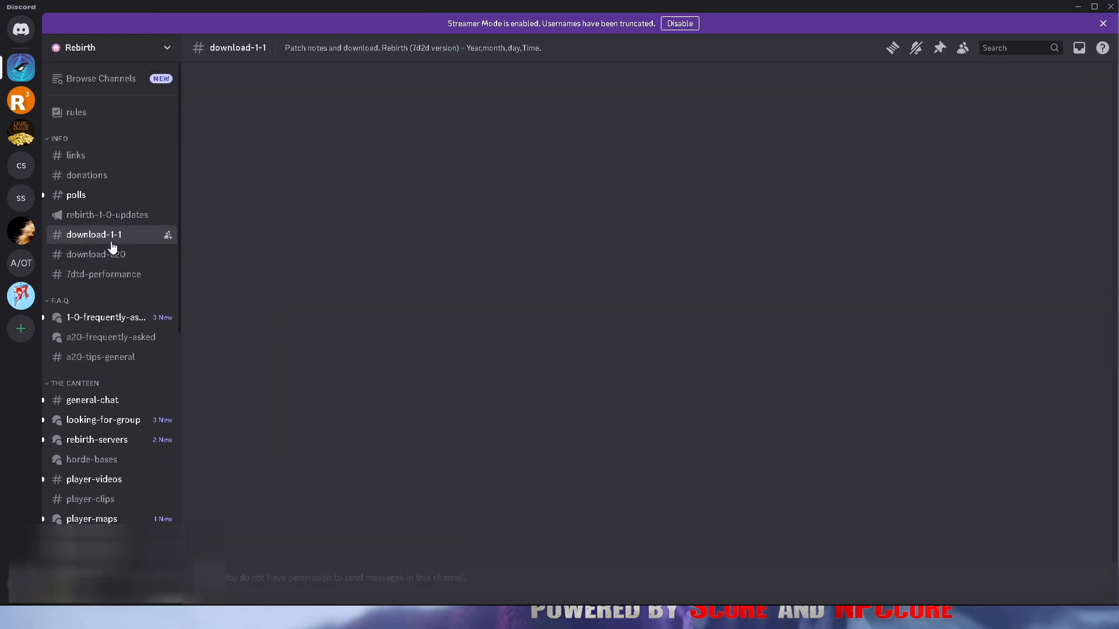
{"action": "left_click", "coordinate": [93, 234]}
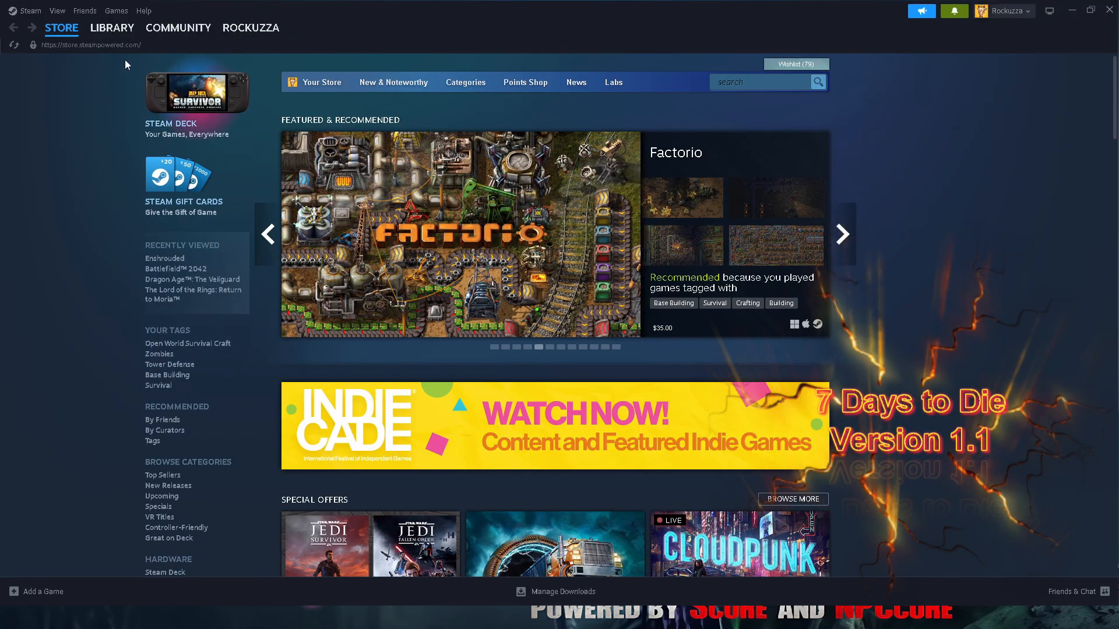
Show the library home and bring up the right-click options for 7 Days to Die [v1.1].
{"action": "left_click", "coordinate": [112, 27]}
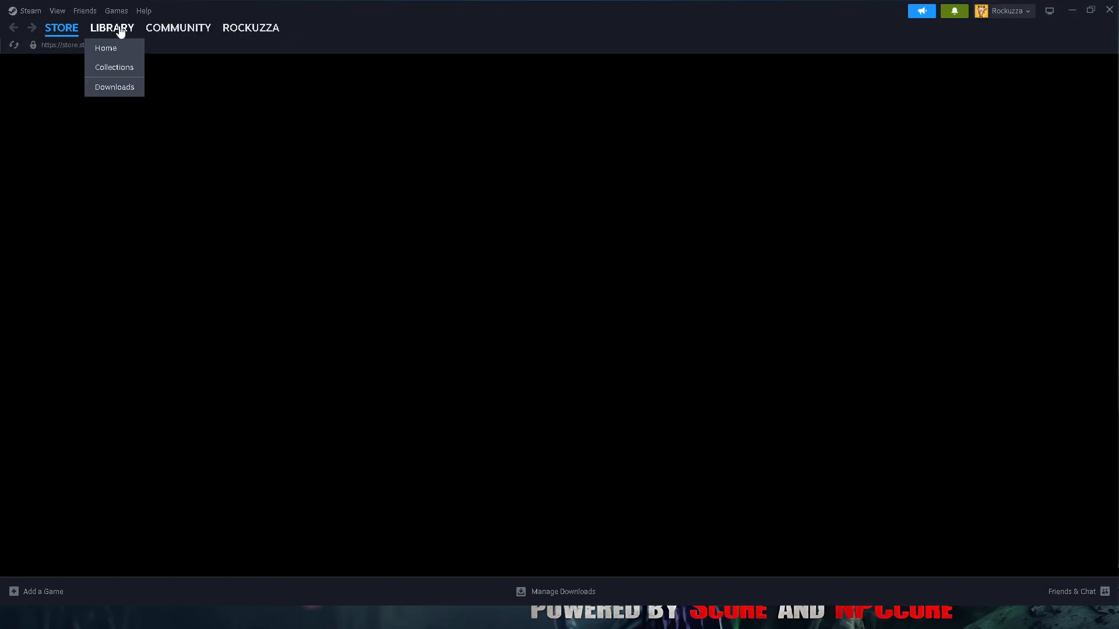
{"action": "left_click", "coordinate": [105, 48]}
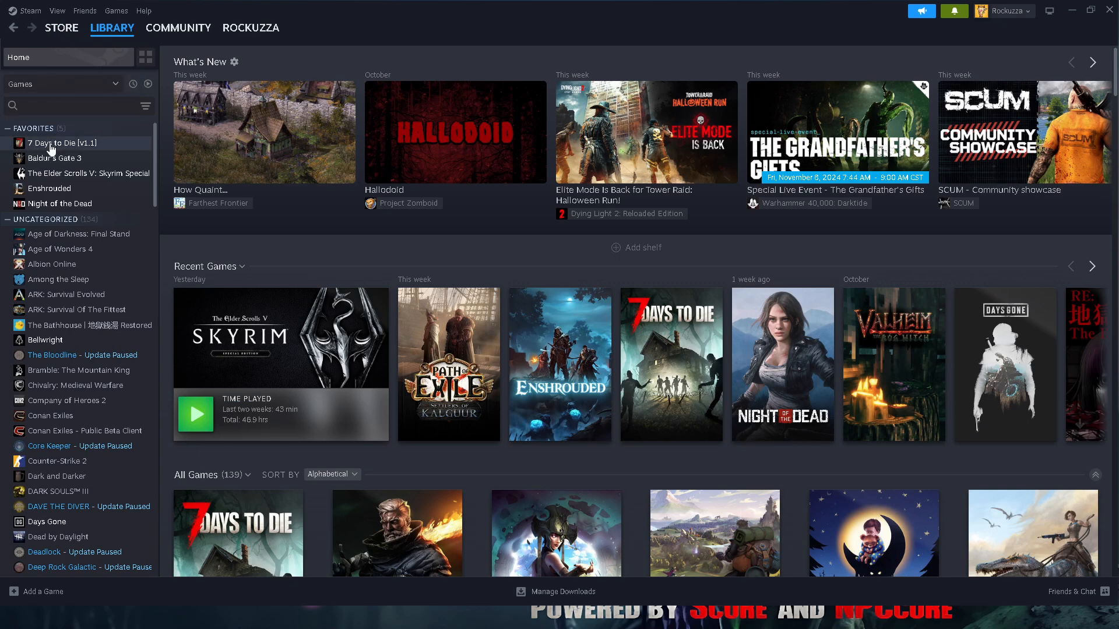
{"action": "right_click", "coordinate": [63, 143]}
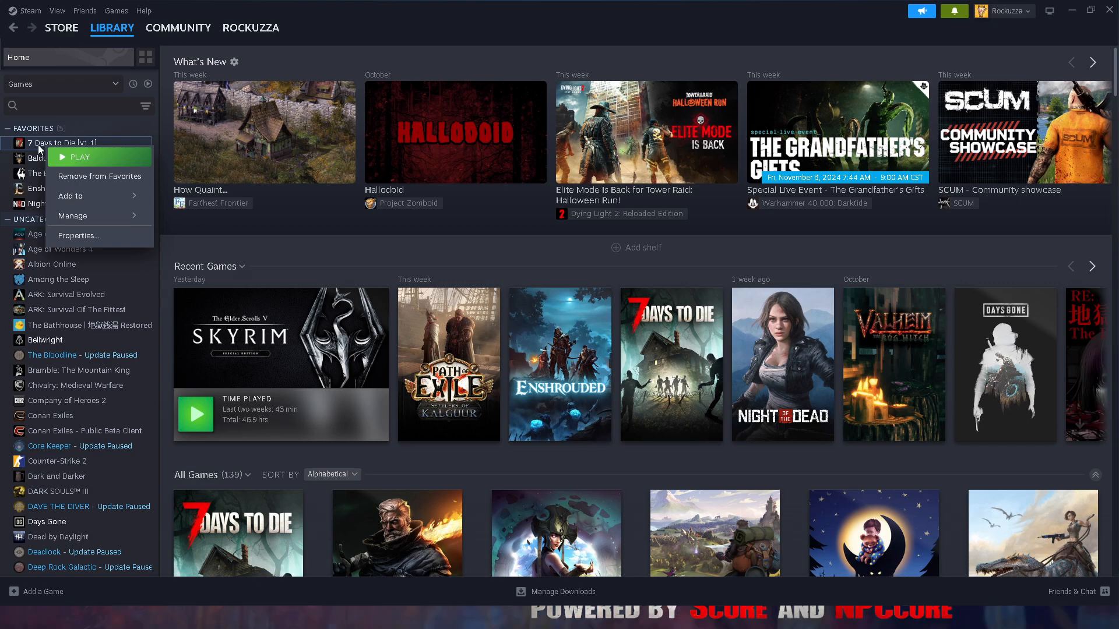
{"action": "mouse_move", "coordinate": [77, 235]}
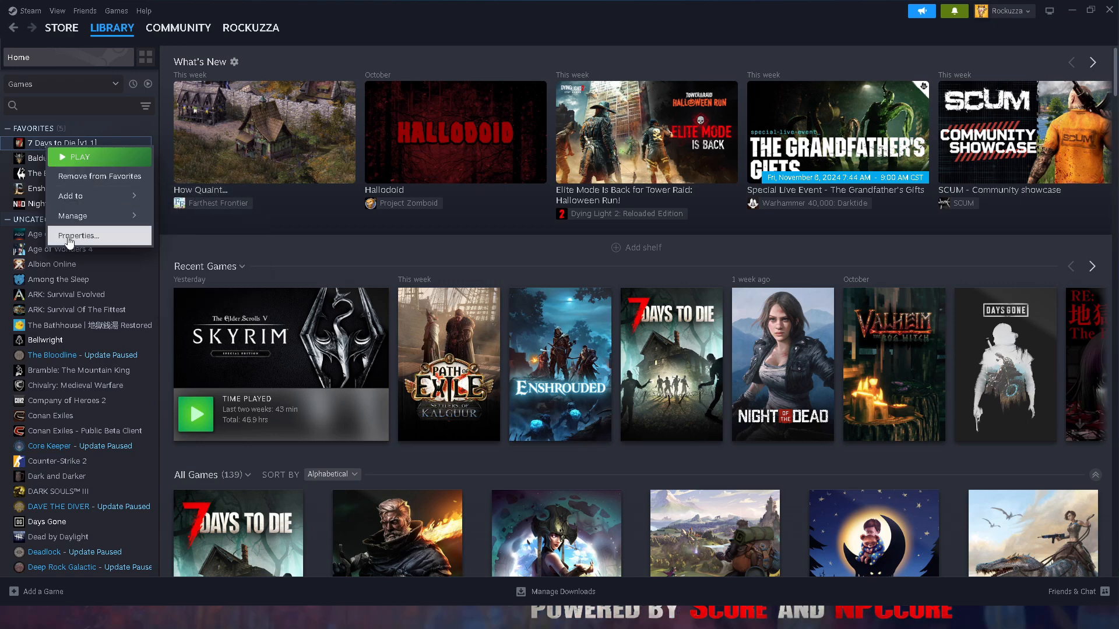
In Properties > Betas, set Beta Participation to v1.1 - Version 1.1 Stable.
{"action": "left_click", "coordinate": [77, 236]}
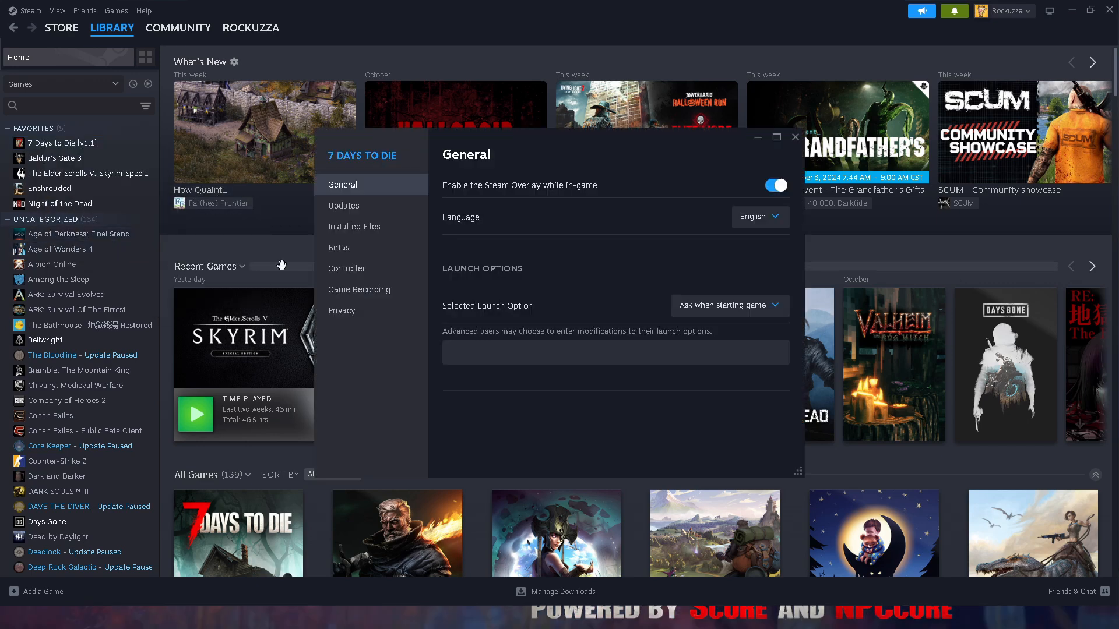
{"action": "left_click", "coordinate": [339, 247]}
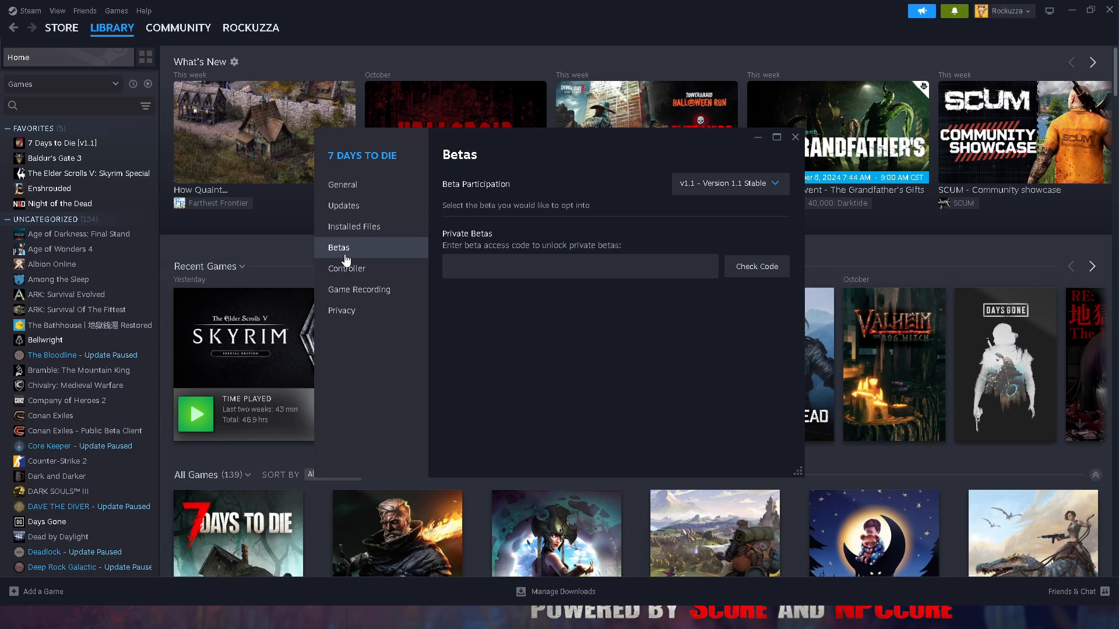
{"action": "mouse_move", "coordinate": [687, 231]}
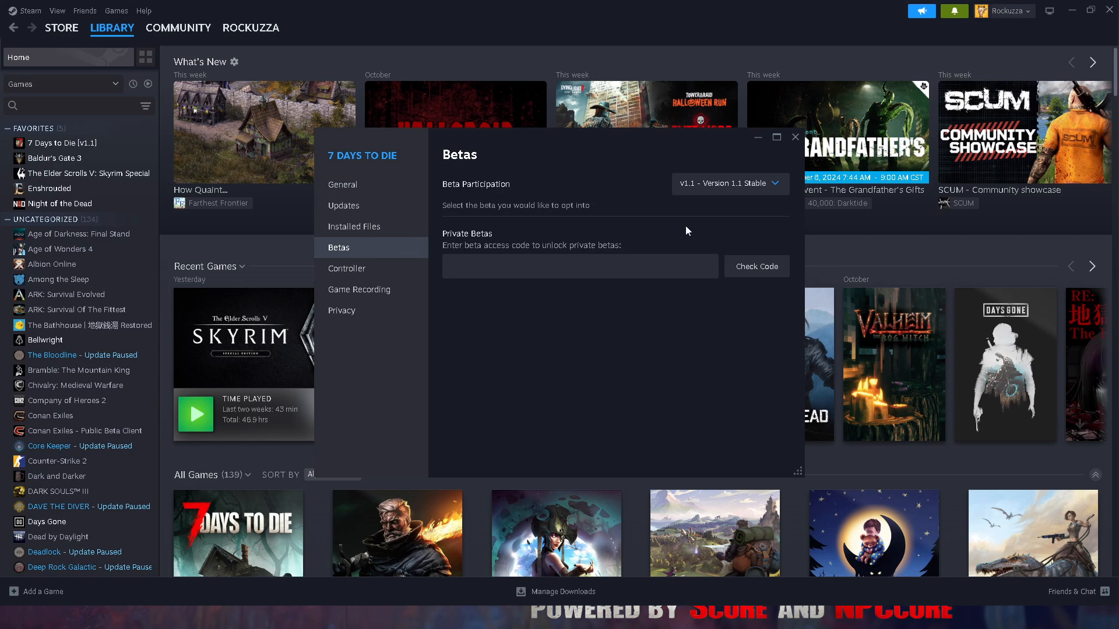
{"action": "mouse_move", "coordinate": [694, 195]}
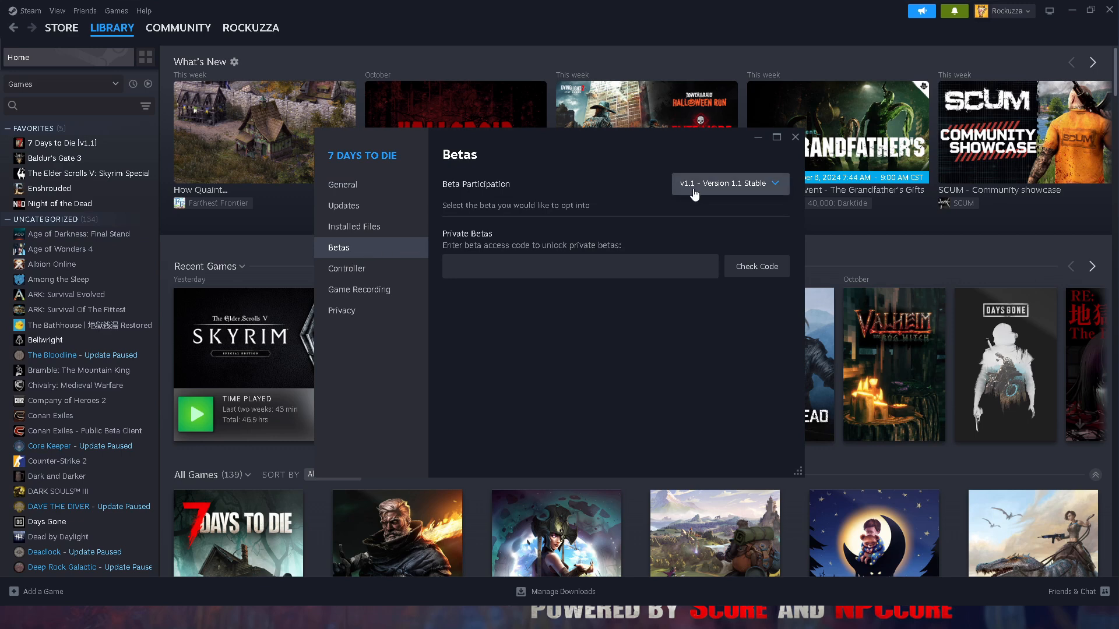
{"action": "mouse_move", "coordinate": [768, 195]}
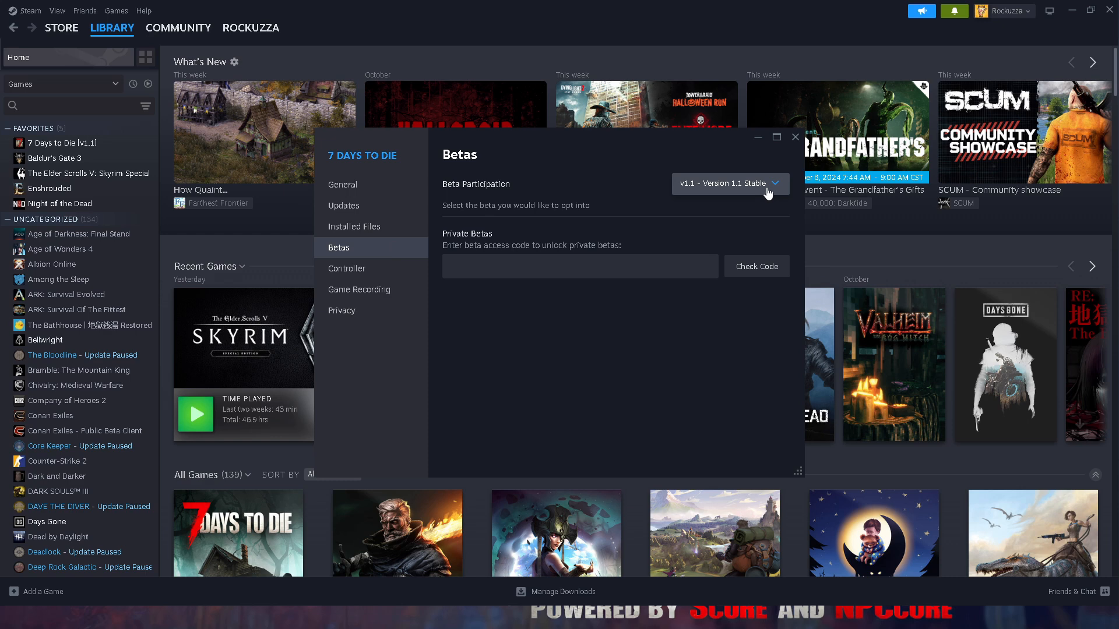
{"action": "mouse_move", "coordinate": [750, 198]}
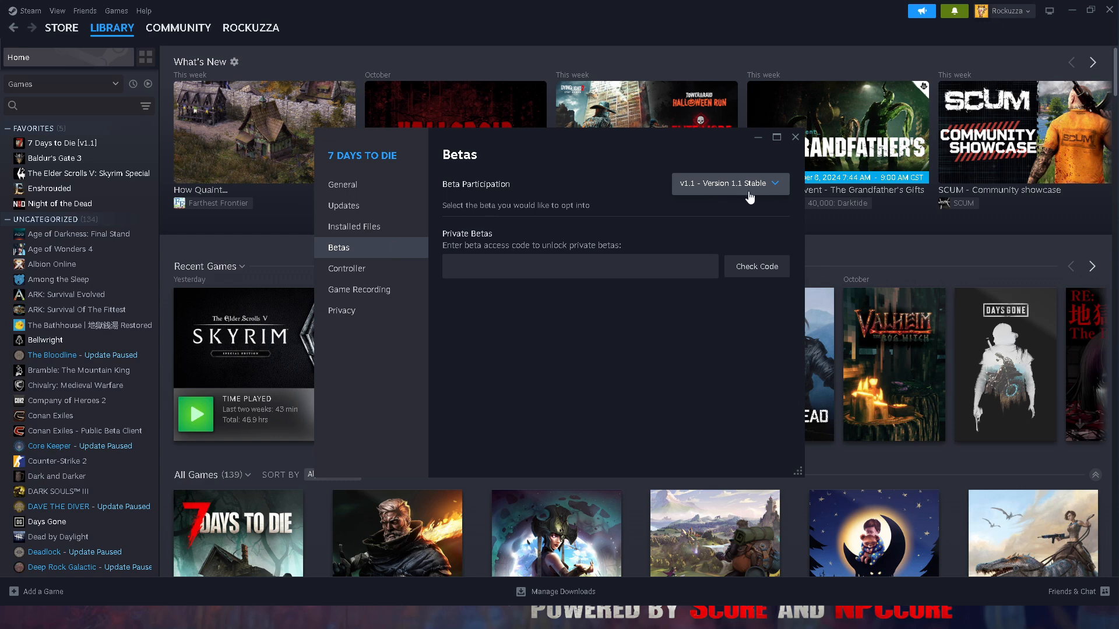
{"action": "left_click", "coordinate": [727, 183]}
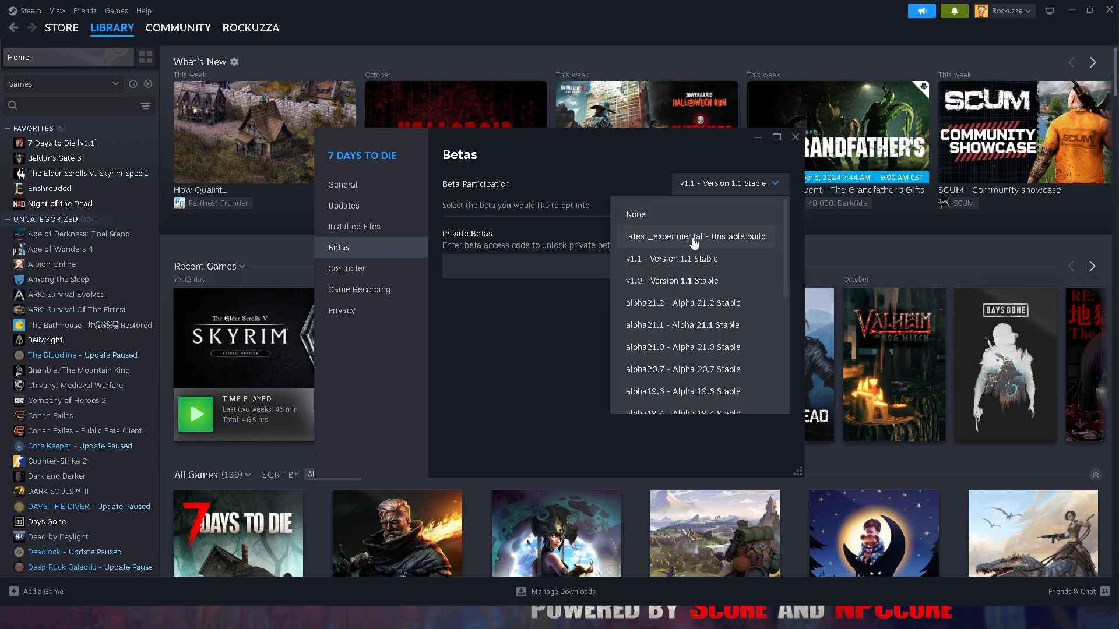
{"action": "mouse_move", "coordinate": [686, 259]}
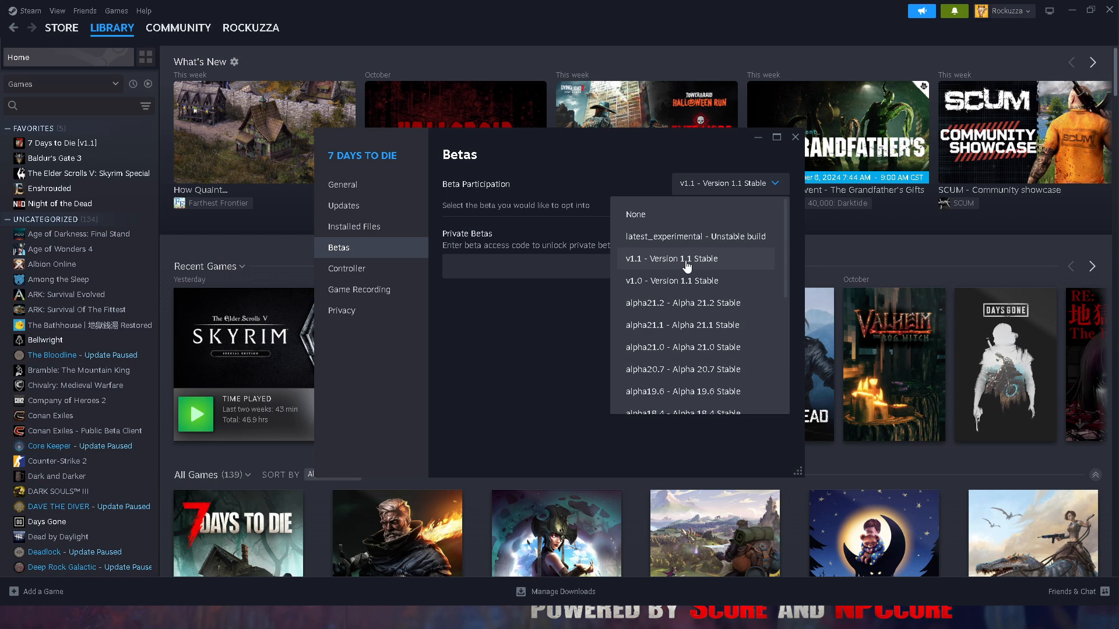
{"action": "left_click", "coordinate": [685, 259]}
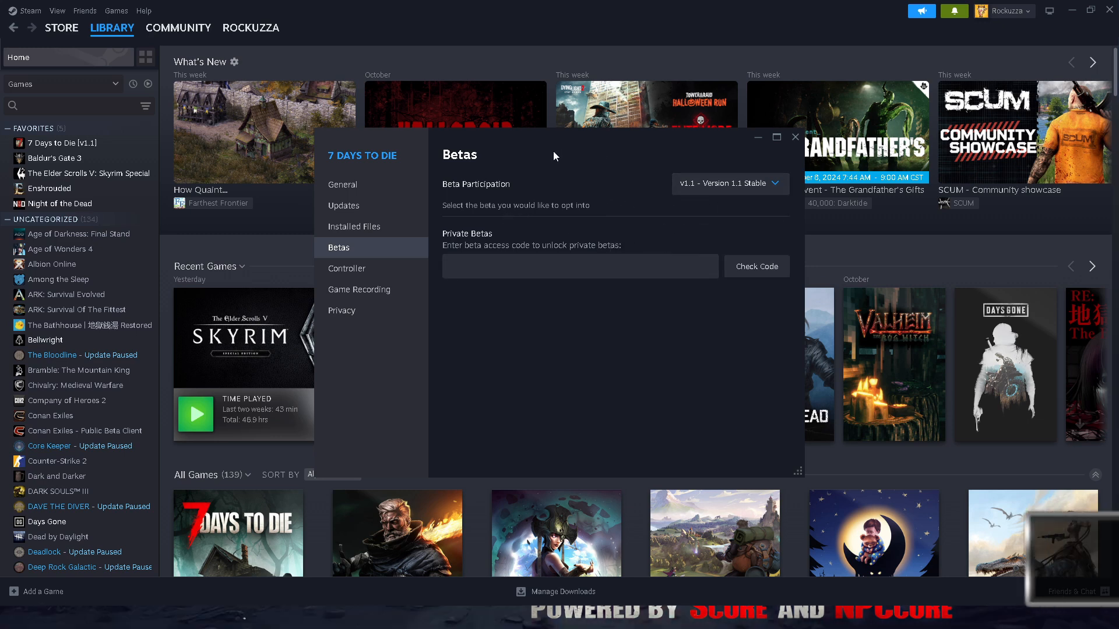
{"action": "left_click", "coordinate": [578, 265]}
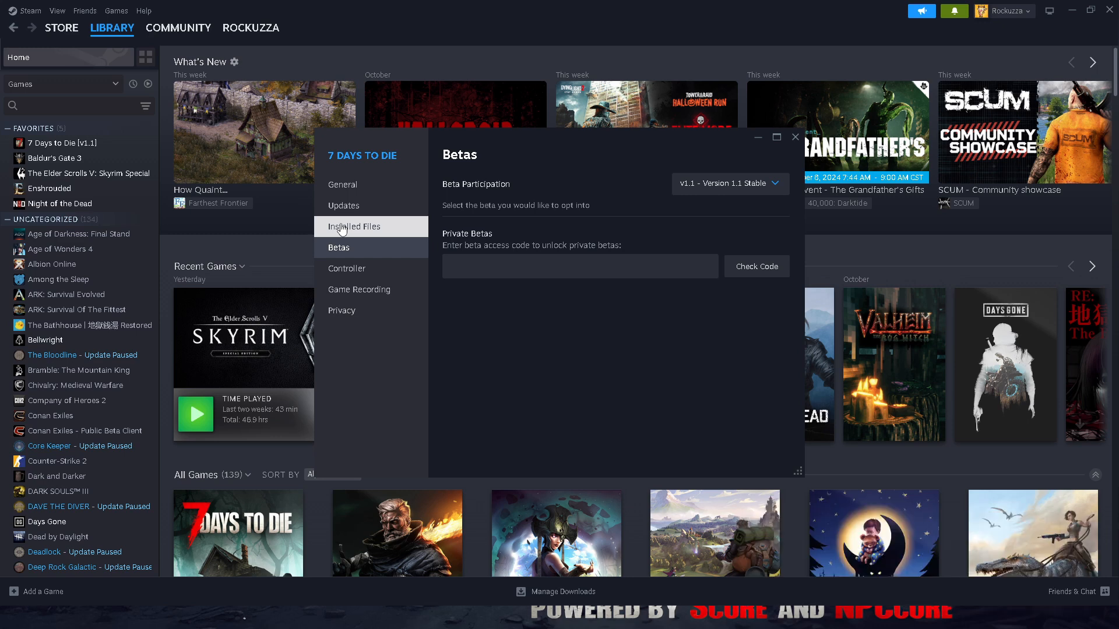
Show the Installed Files section of the 7 Days to Die properties.
{"action": "left_click", "coordinate": [355, 226]}
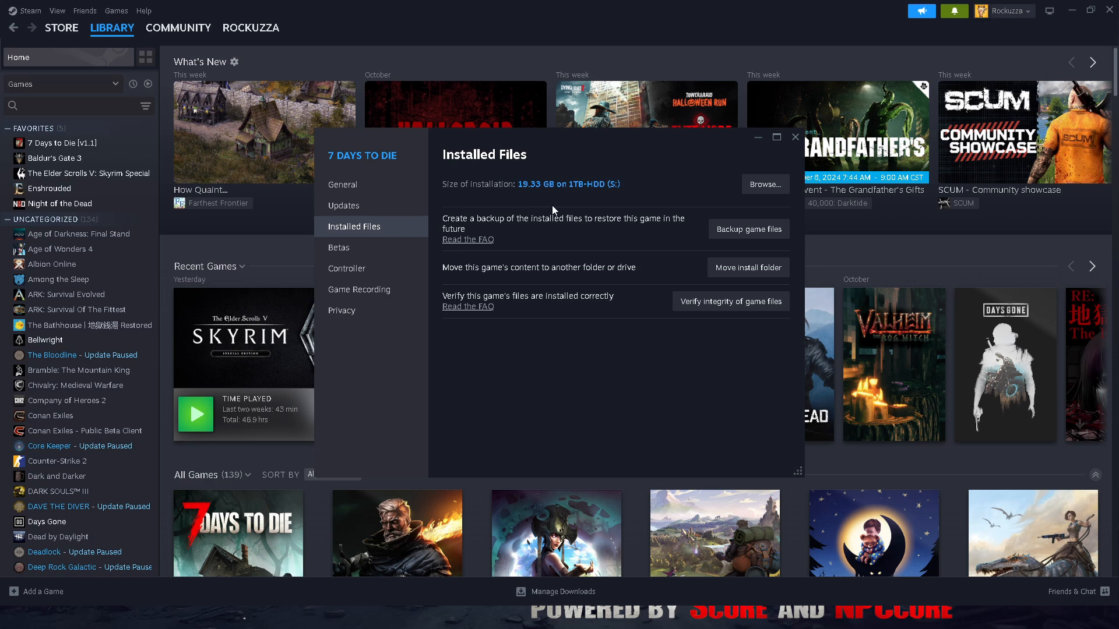
{"action": "mouse_move", "coordinate": [765, 184]}
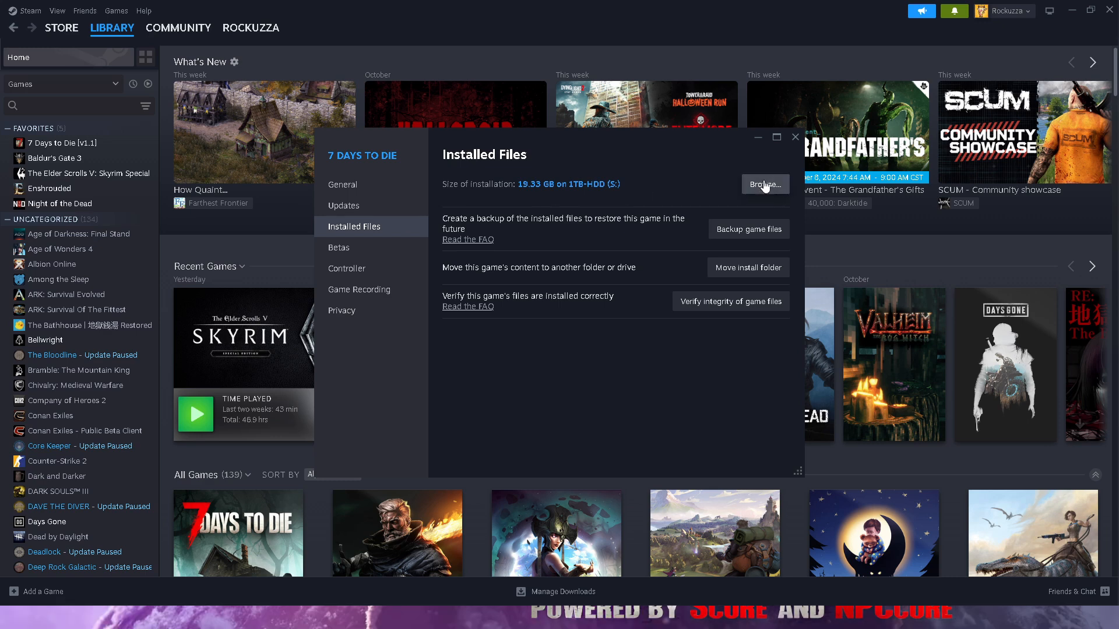
Browse the install folder in File Explorer and enter its Mods folder.
{"action": "left_click", "coordinate": [764, 184]}
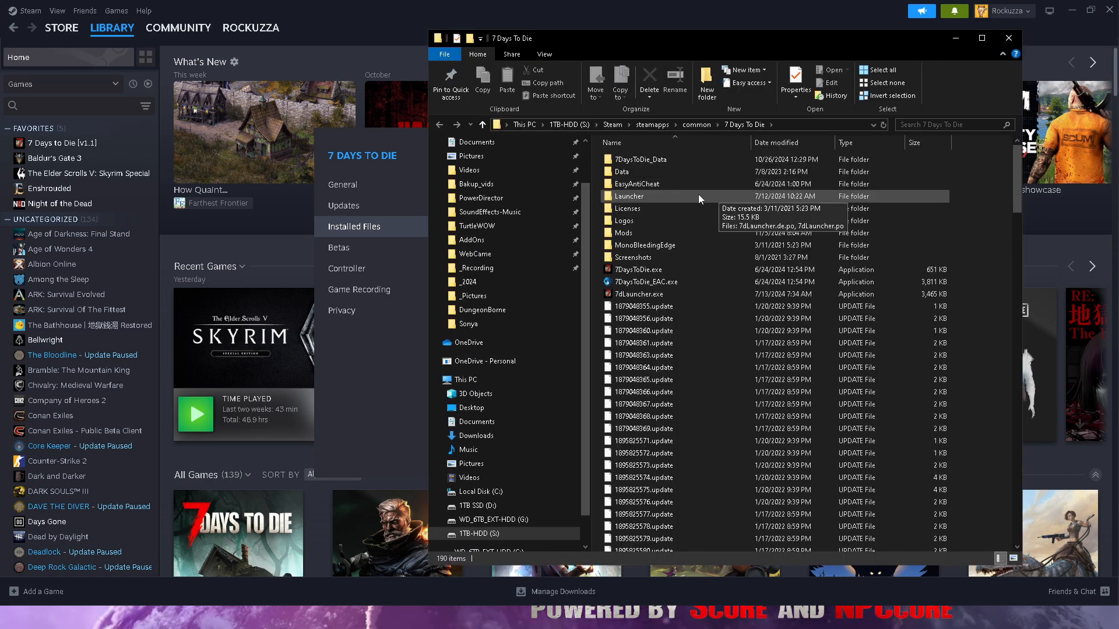
{"action": "mouse_move", "coordinate": [646, 233]}
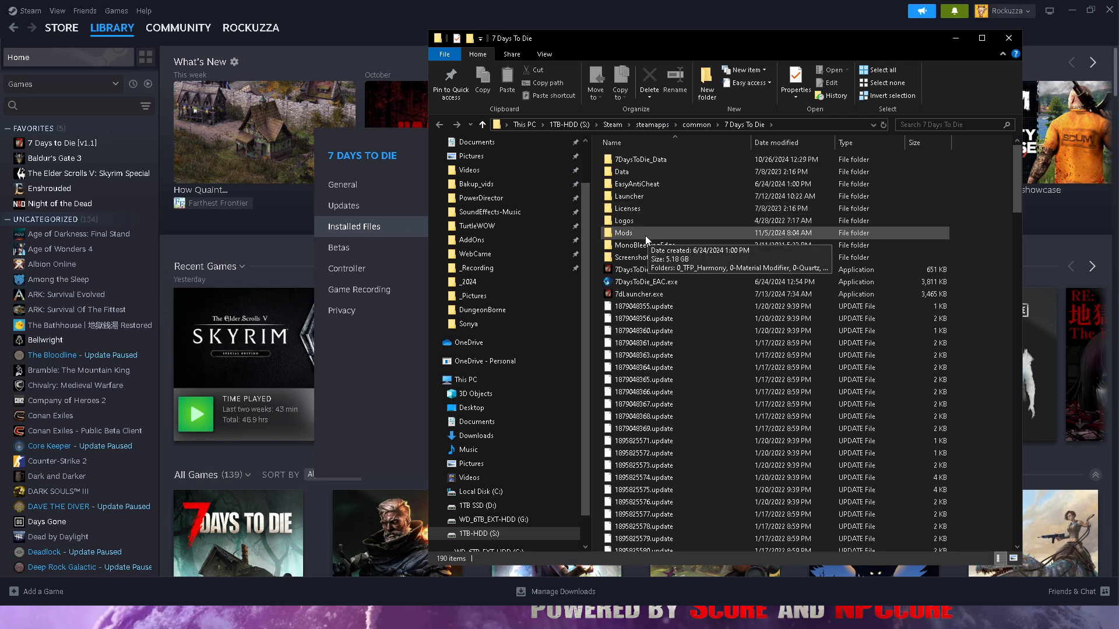
{"action": "double_click", "coordinate": [623, 233]}
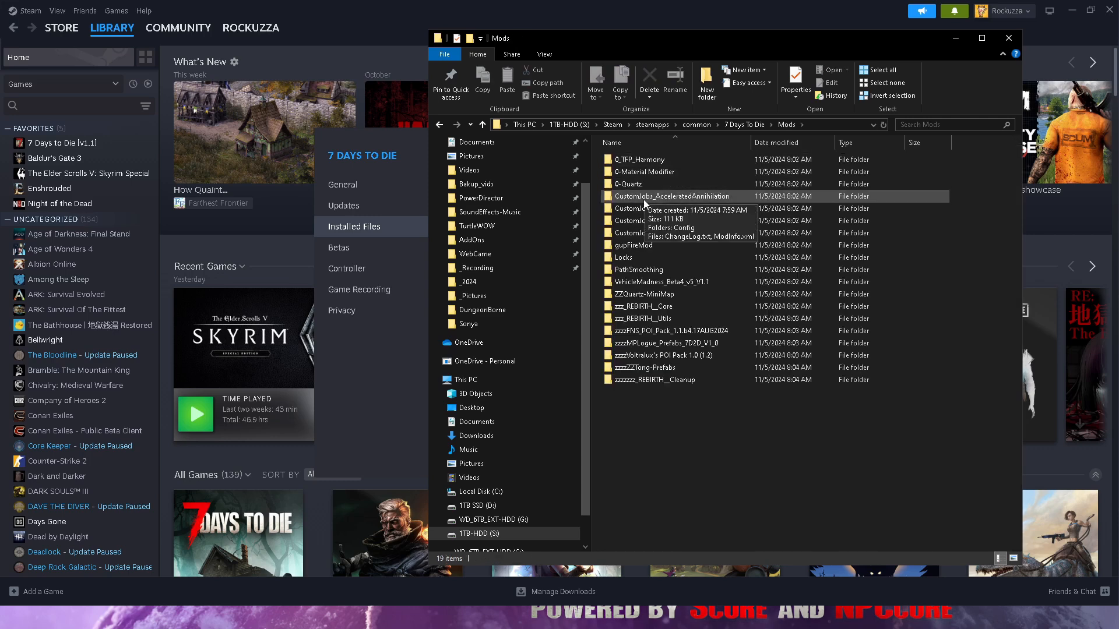
{"action": "mouse_move", "coordinate": [440, 125]}
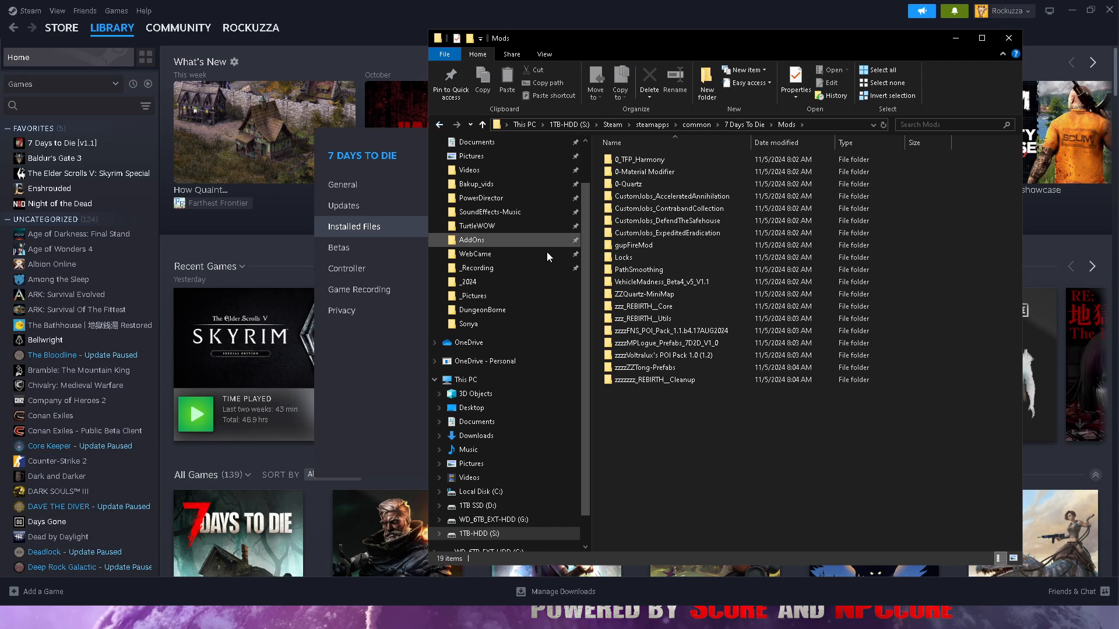
{"action": "mouse_move", "coordinate": [440, 124]}
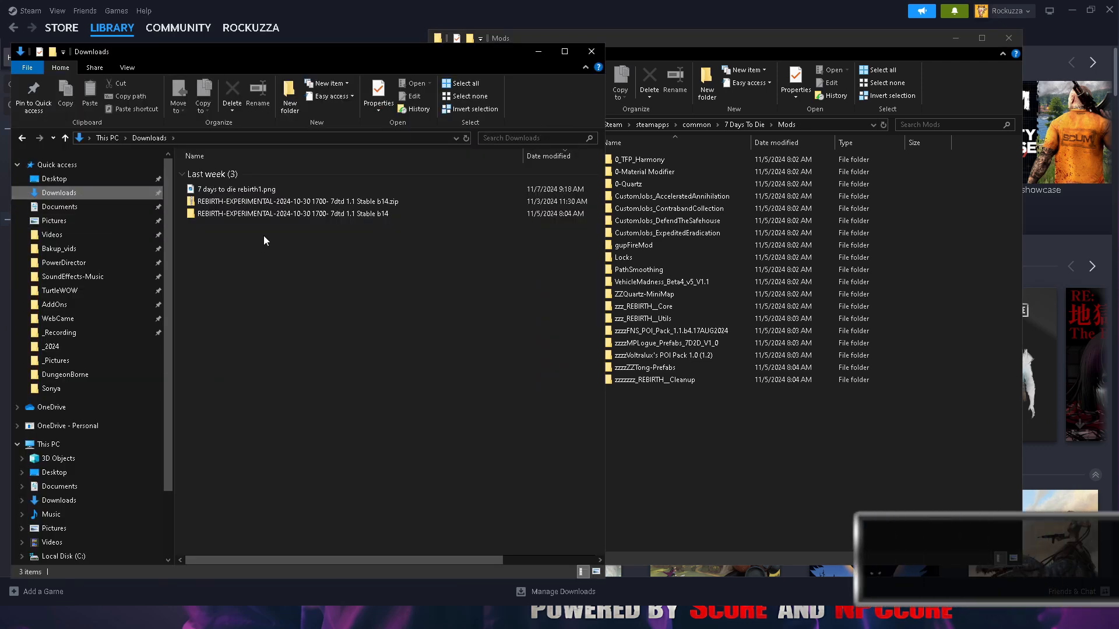
Start Extract All on the Rebirth zip in Downloads, then cancel the dialog.
{"action": "left_click", "coordinate": [294, 202]}
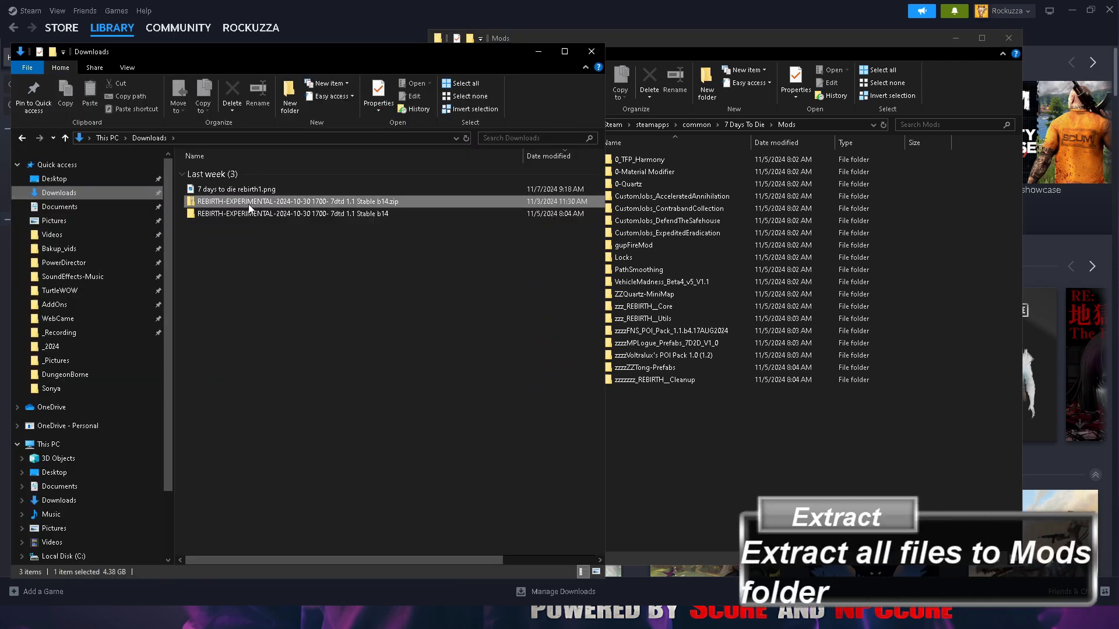
{"action": "right_click", "coordinate": [293, 202]}
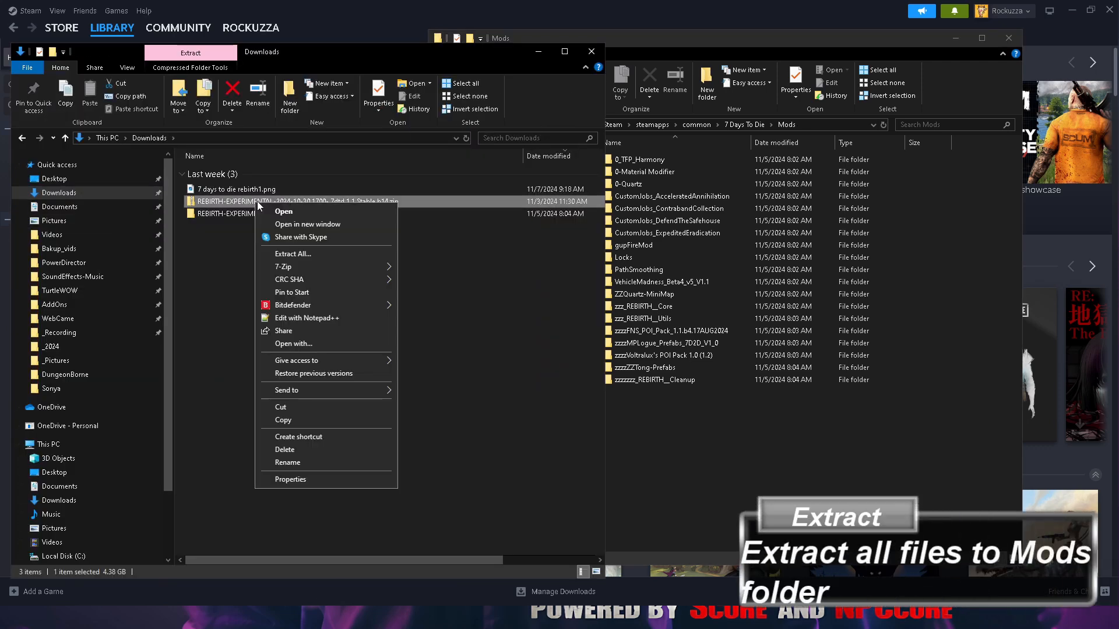
{"action": "mouse_move", "coordinate": [292, 253]}
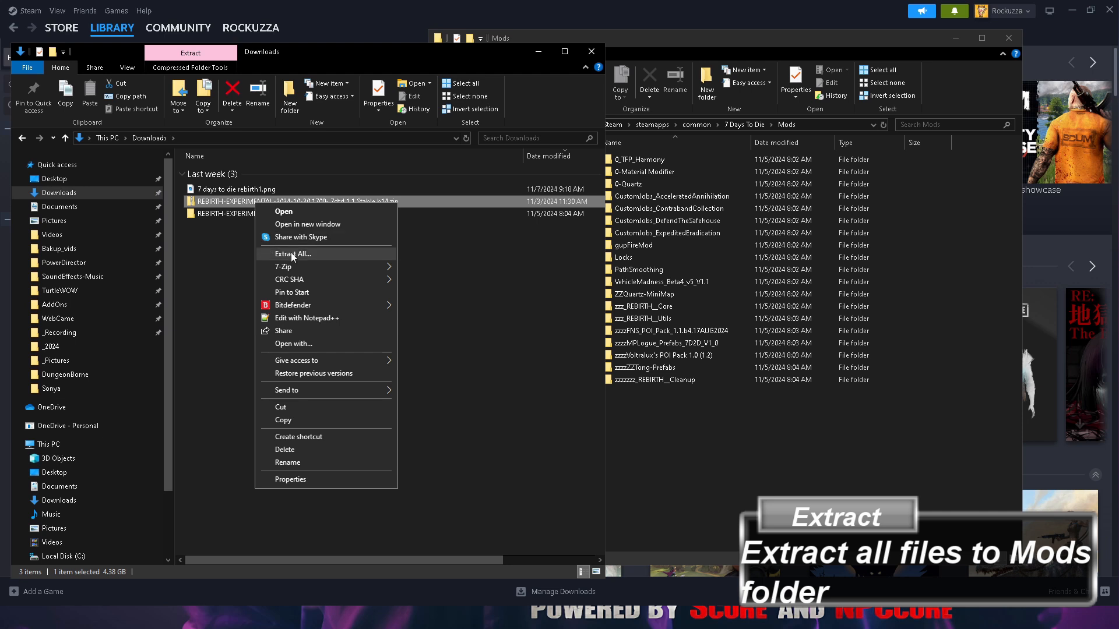
{"action": "left_click", "coordinate": [291, 253]}
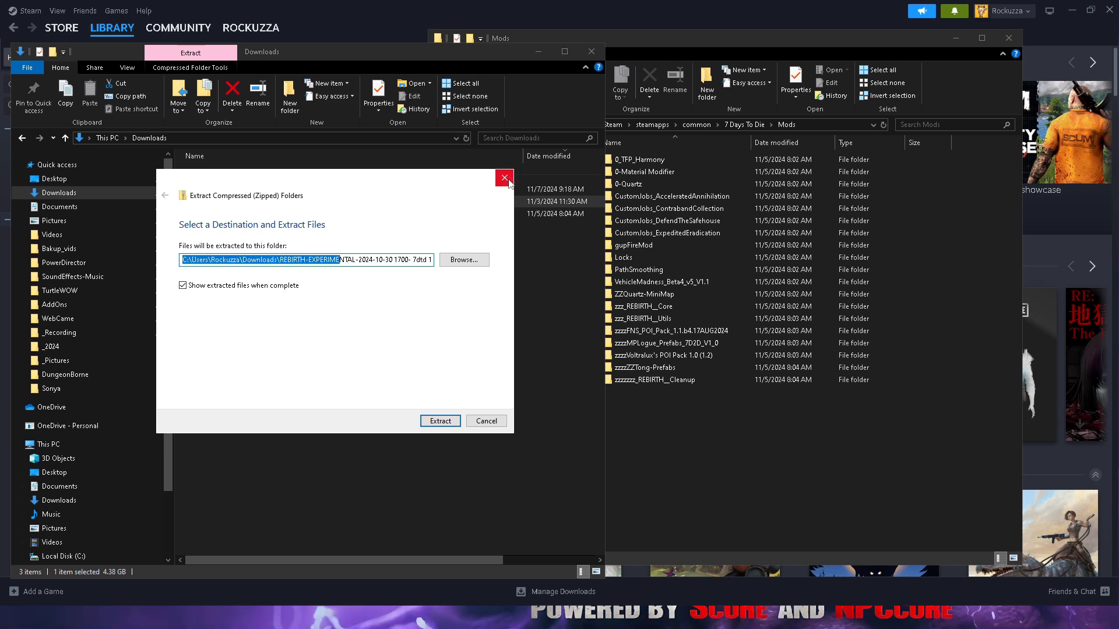
{"action": "left_click", "coordinate": [505, 177]}
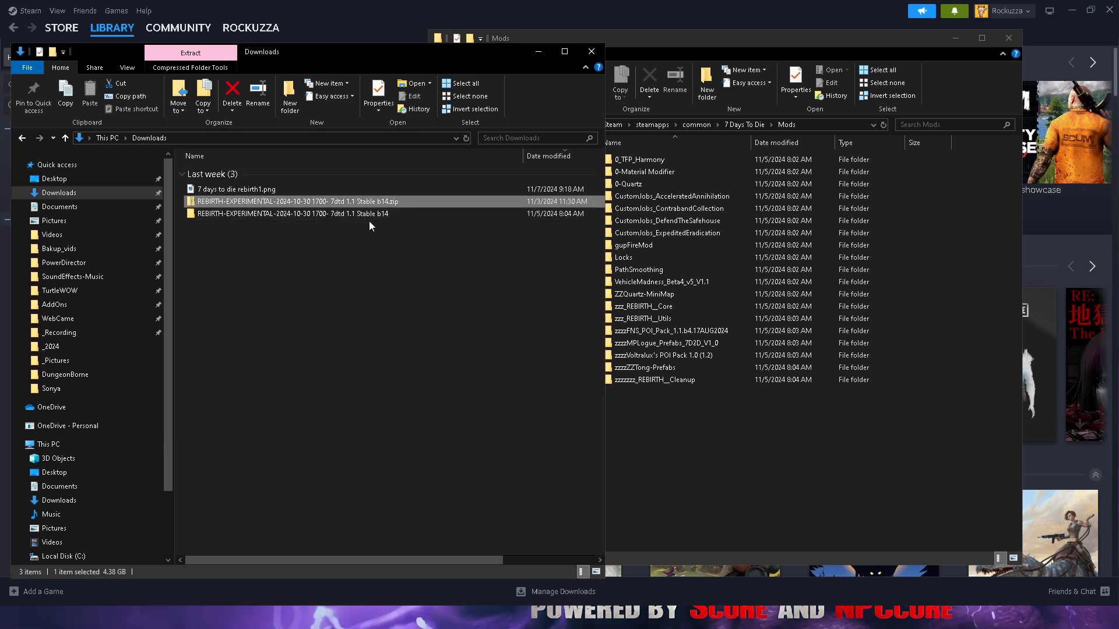
{"action": "mouse_move", "coordinate": [523, 339]}
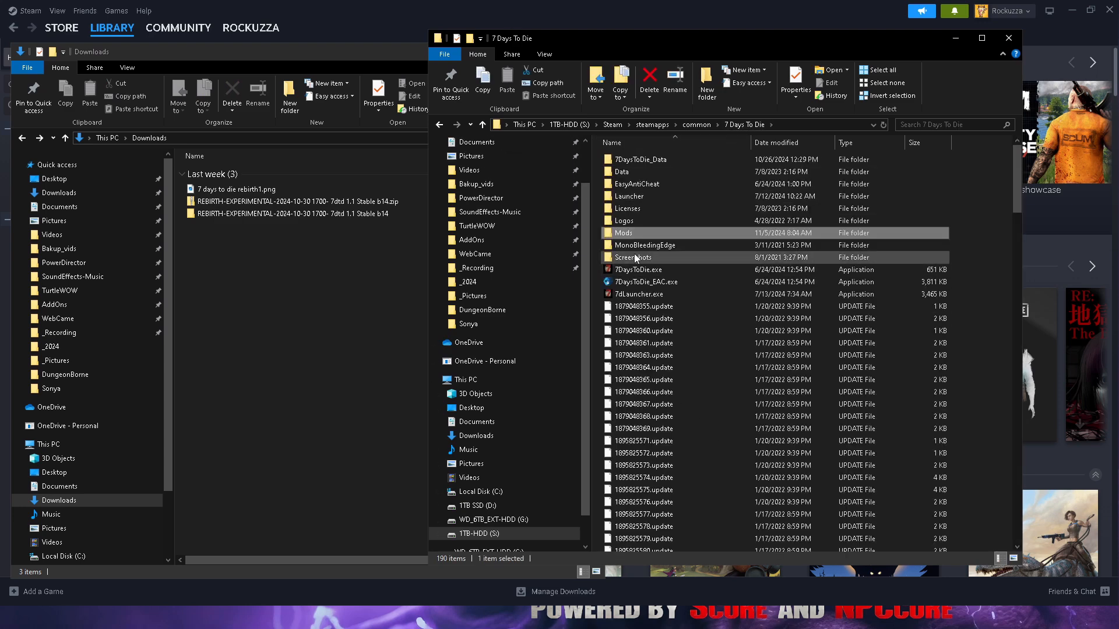
Select the Mods folder's full path in the address bar for copying.
{"action": "double_click", "coordinate": [624, 233]}
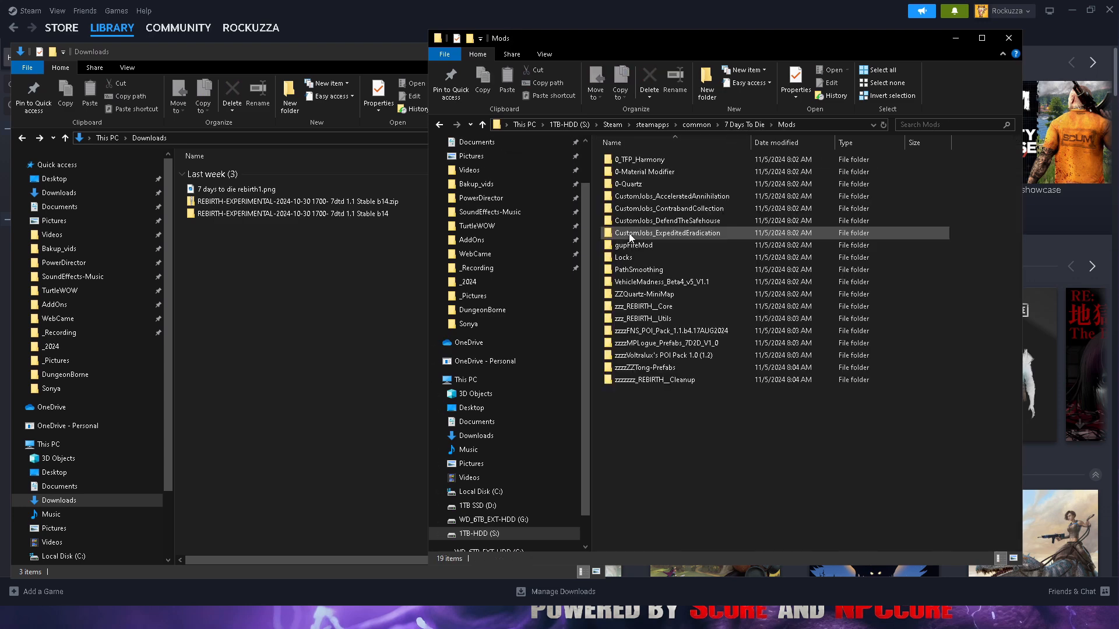
{"action": "left_click", "coordinate": [679, 124]}
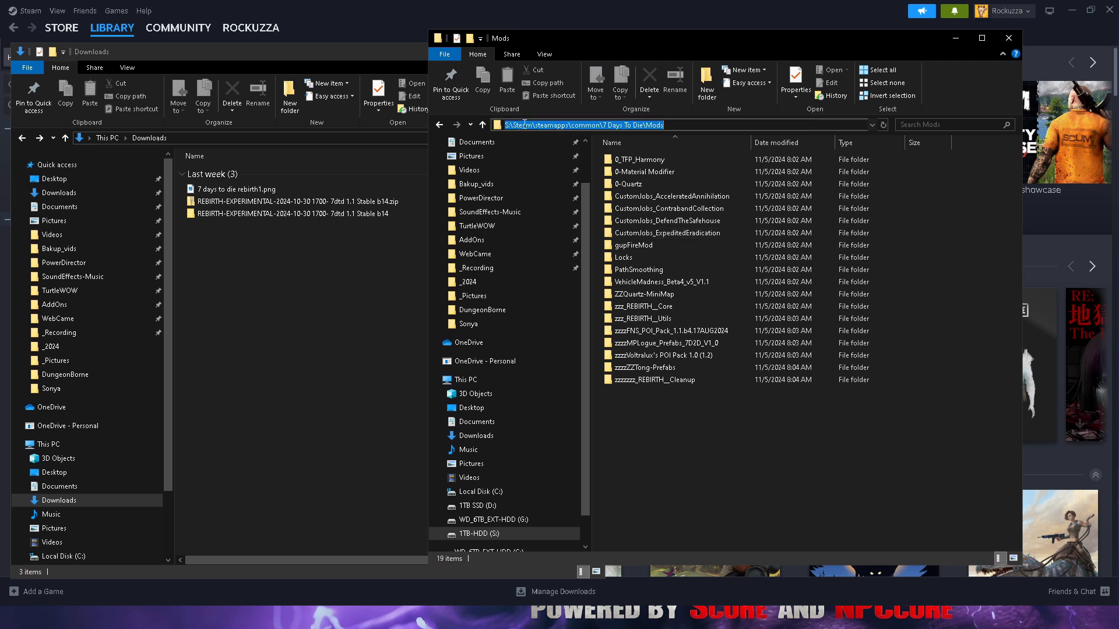
{"action": "left_click", "coordinate": [671, 125]}
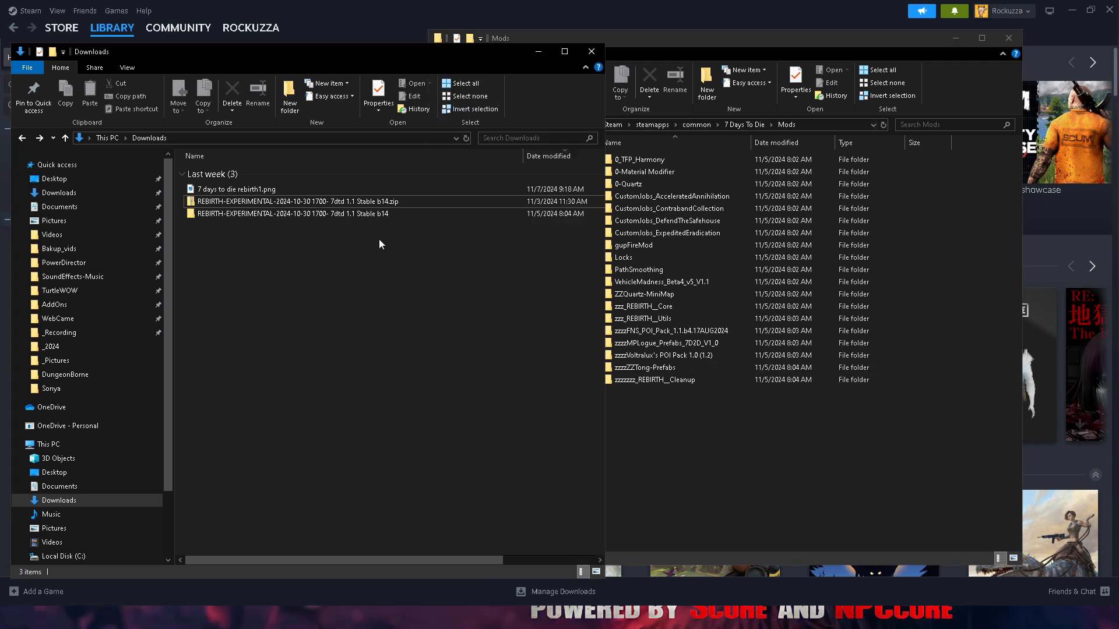
Extract the Rebirth zip with the Mods folder path as the destination.
{"action": "left_click", "coordinate": [292, 202]}
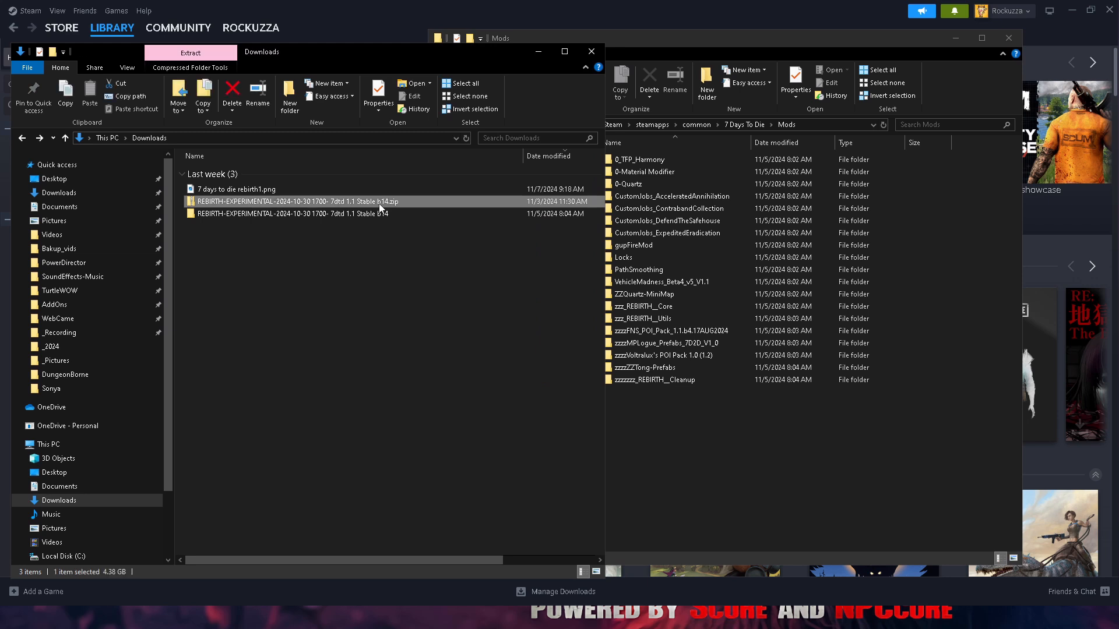
{"action": "right_click", "coordinate": [382, 202]}
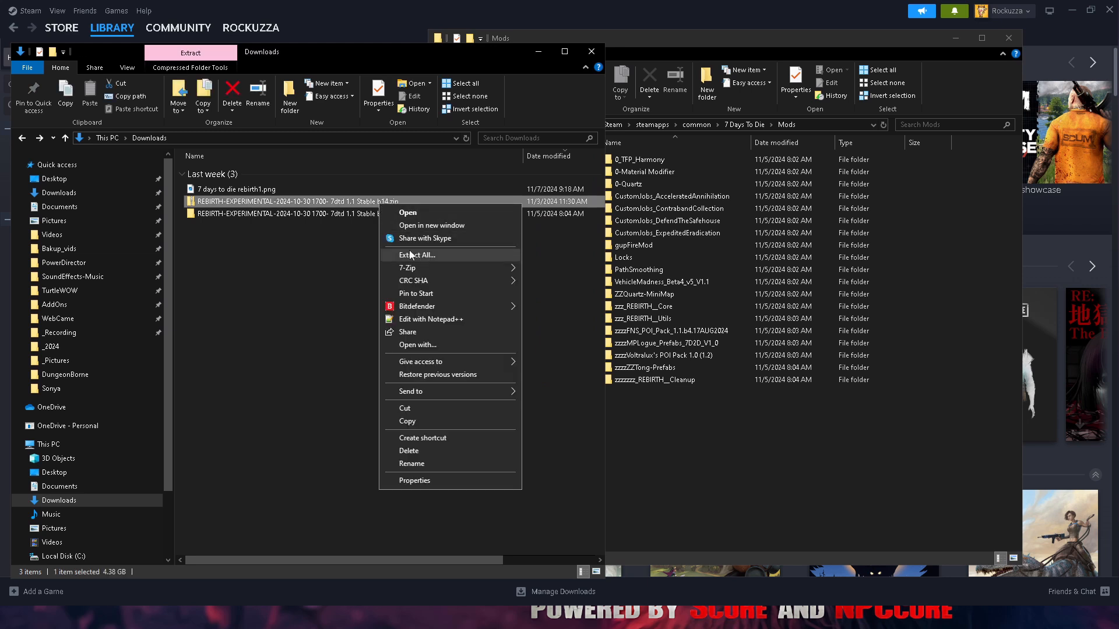
{"action": "mouse_move", "coordinate": [419, 261]}
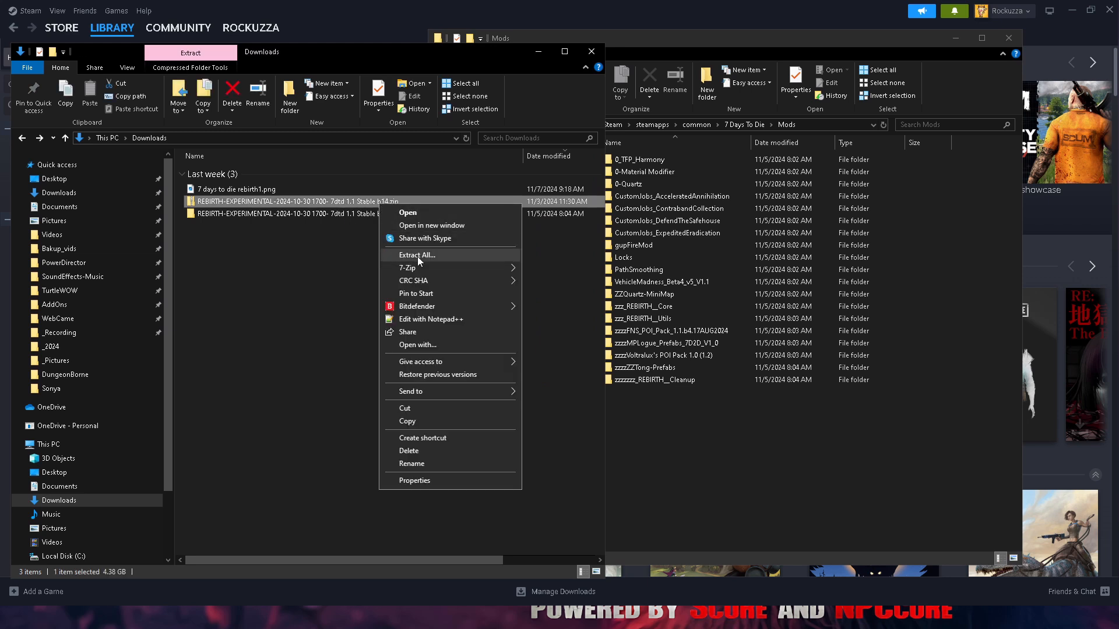
{"action": "left_click", "coordinate": [416, 255]}
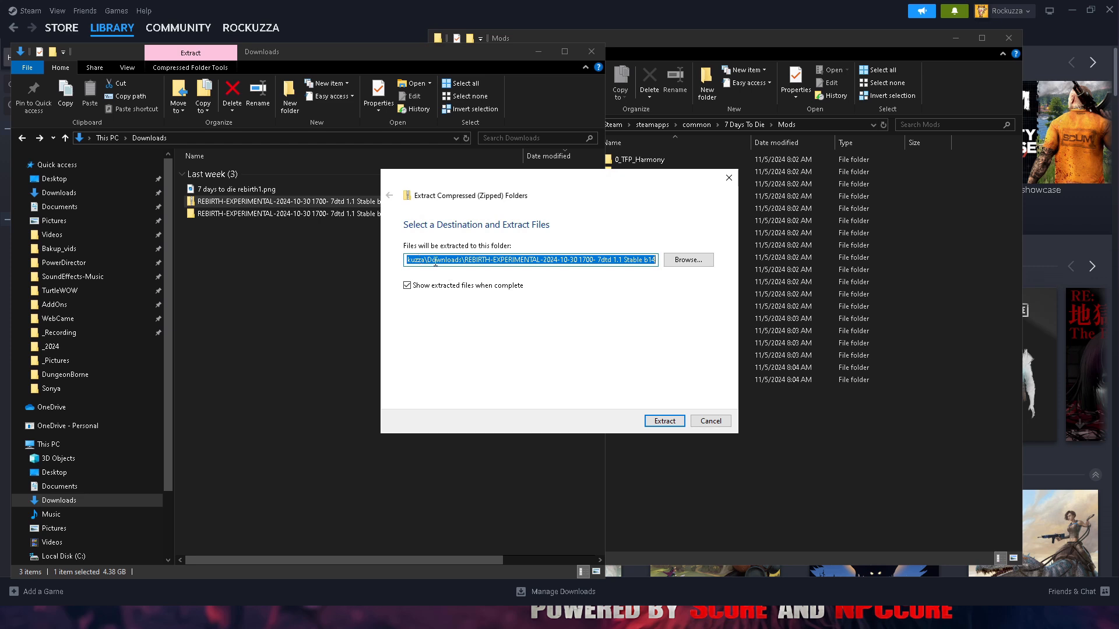
{"action": "mouse_move", "coordinate": [471, 232]}
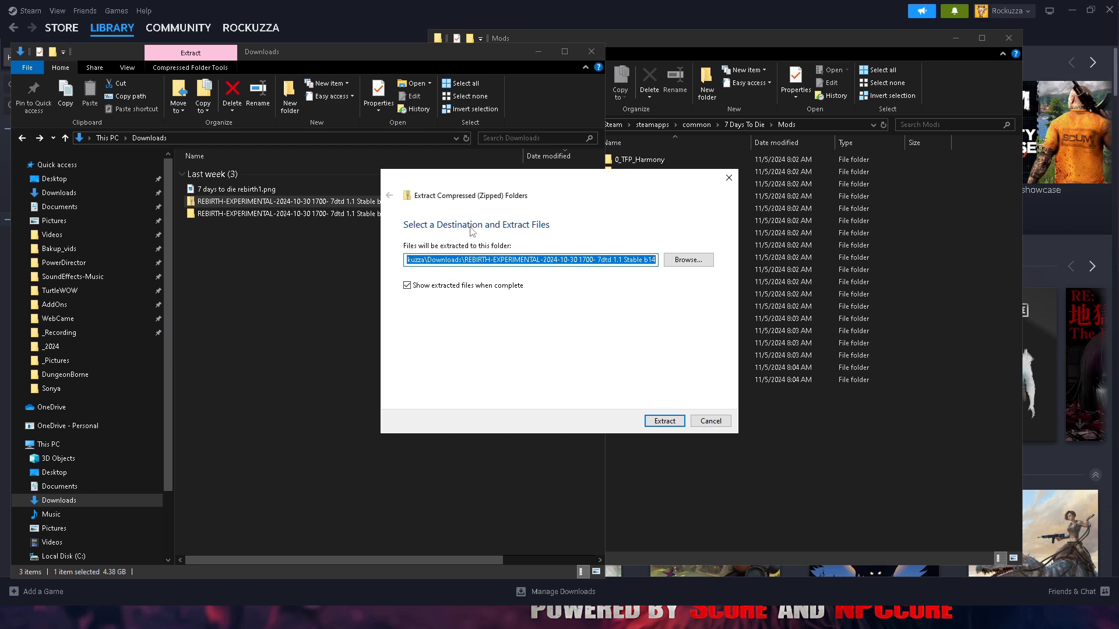
{"action": "mouse_move", "coordinate": [531, 241]}
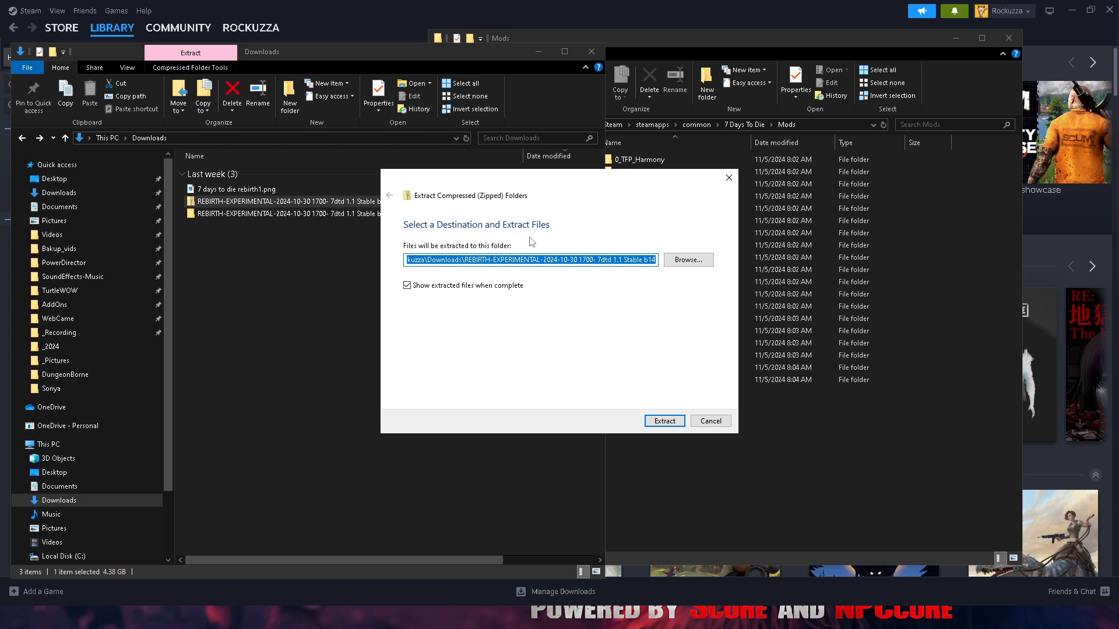
{"action": "mouse_move", "coordinate": [484, 250]}
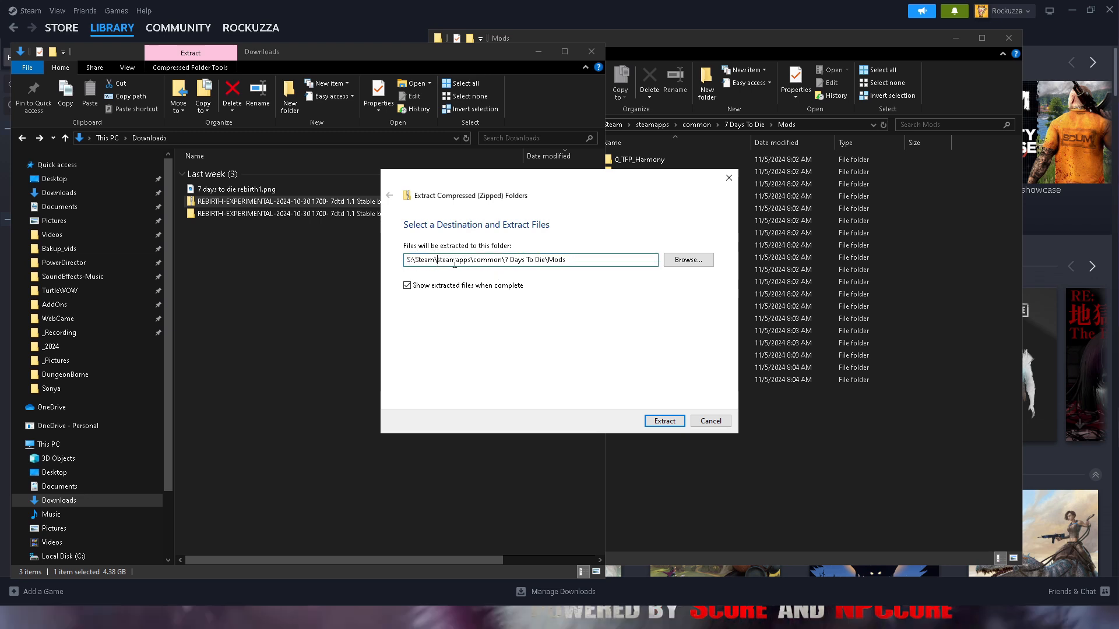
{"action": "double_click", "coordinate": [500, 258]}
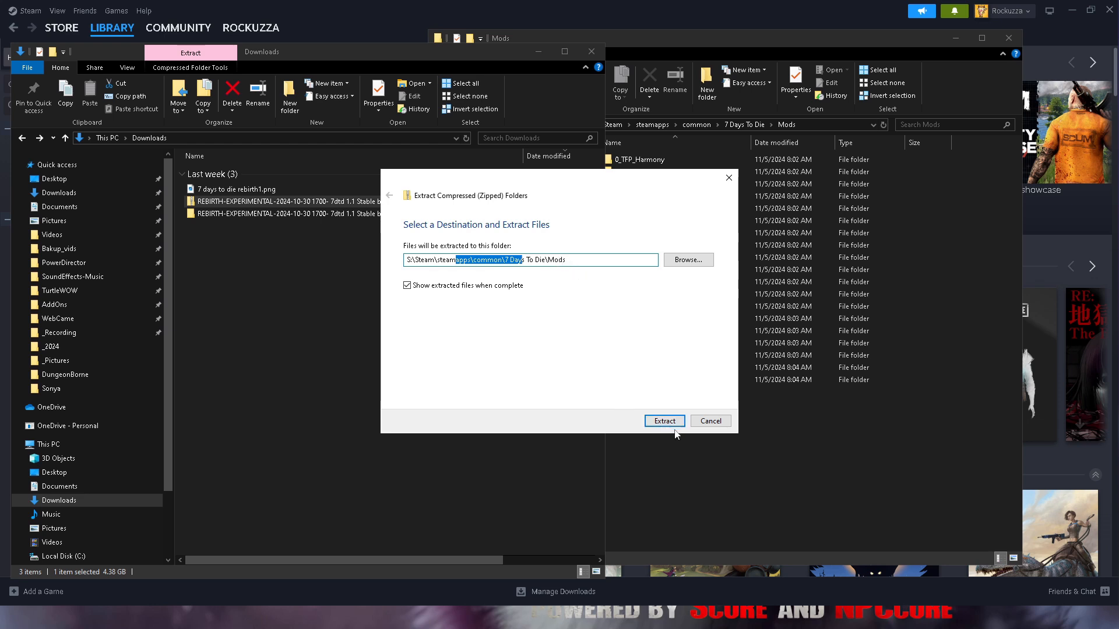
{"action": "mouse_move", "coordinate": [710, 421]}
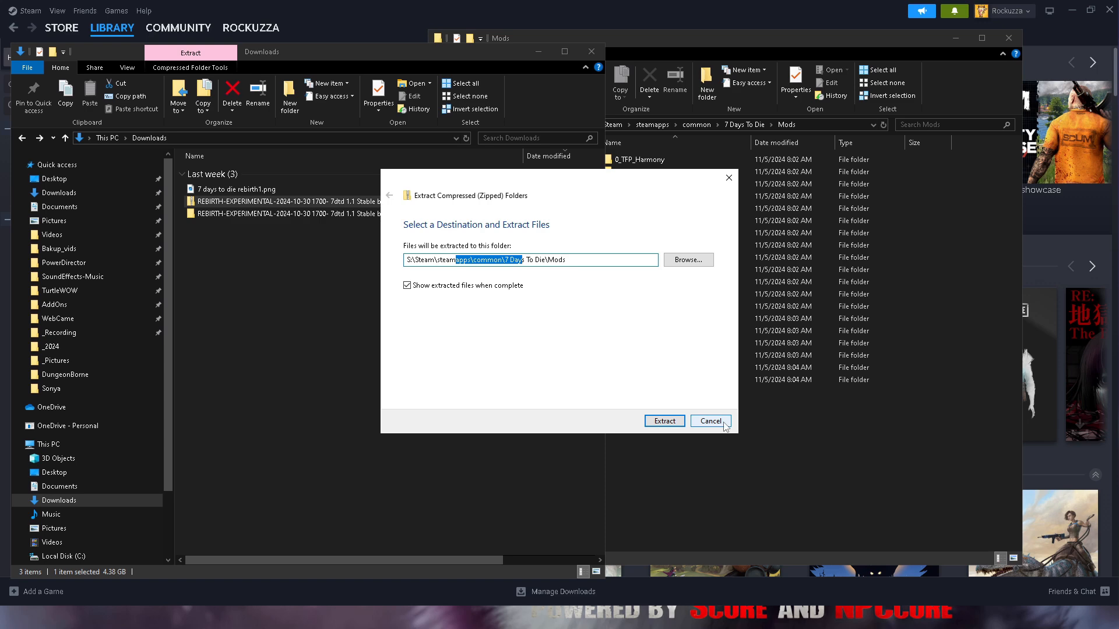
{"action": "left_click", "coordinate": [663, 420]}
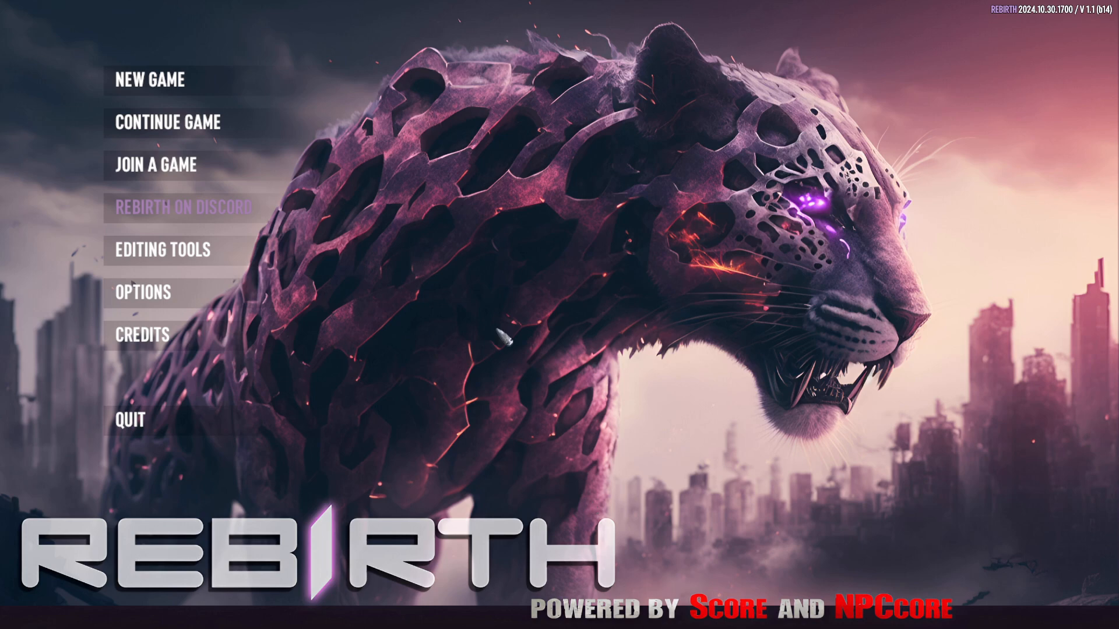
{"action": "mouse_move", "coordinate": [157, 166]}
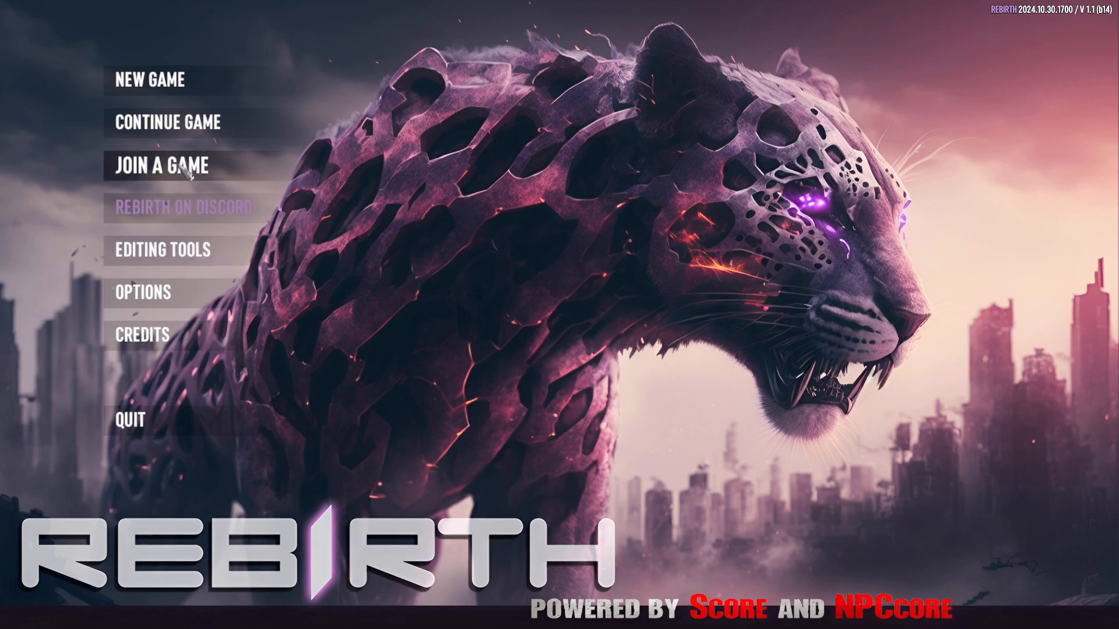
Start a New Game on the REBIRTH tab with the scenario set back to The Purge.
{"action": "left_click", "coordinate": [144, 78]}
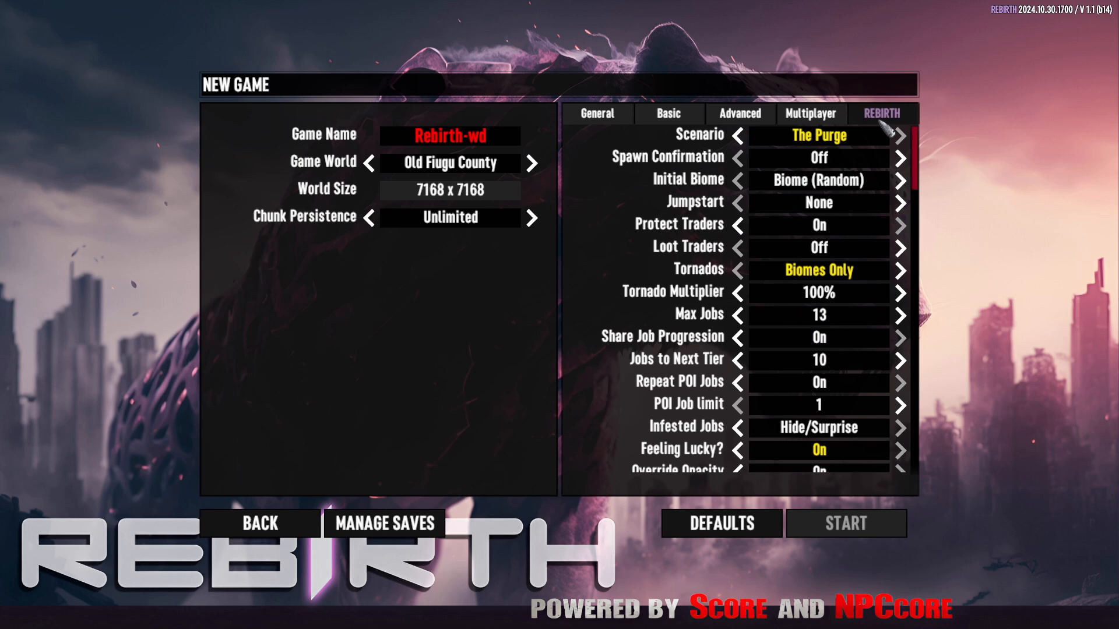
{"action": "mouse_move", "coordinate": [885, 143]}
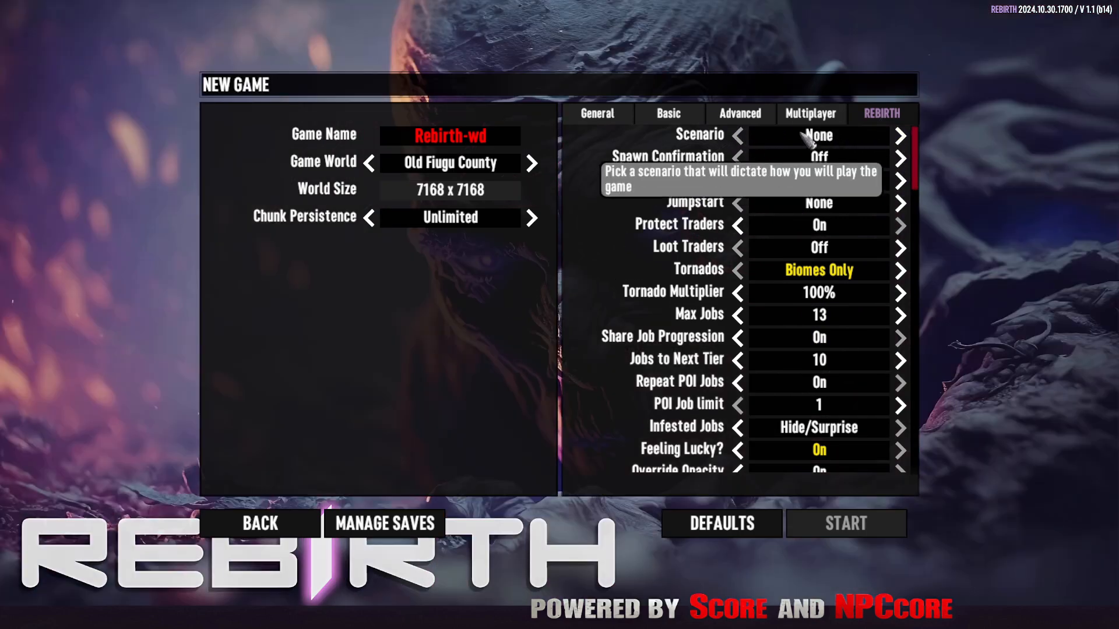
{"action": "left_click", "coordinate": [900, 136]}
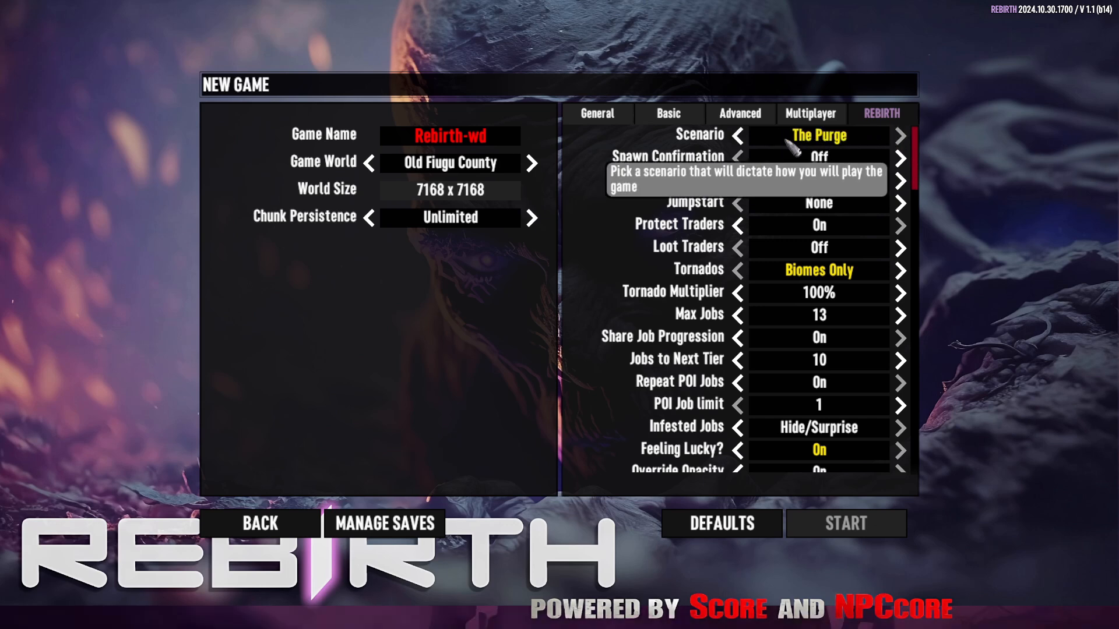
{"action": "mouse_move", "coordinate": [806, 155]}
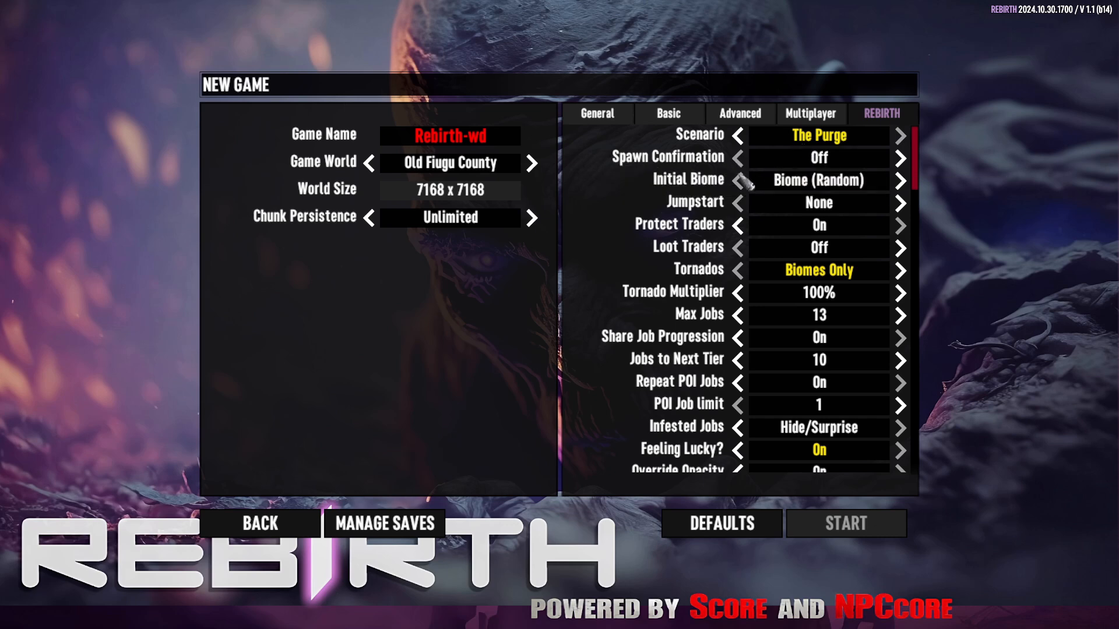
{"action": "scroll", "scroll_direction": "down", "scroll_amount": 3}
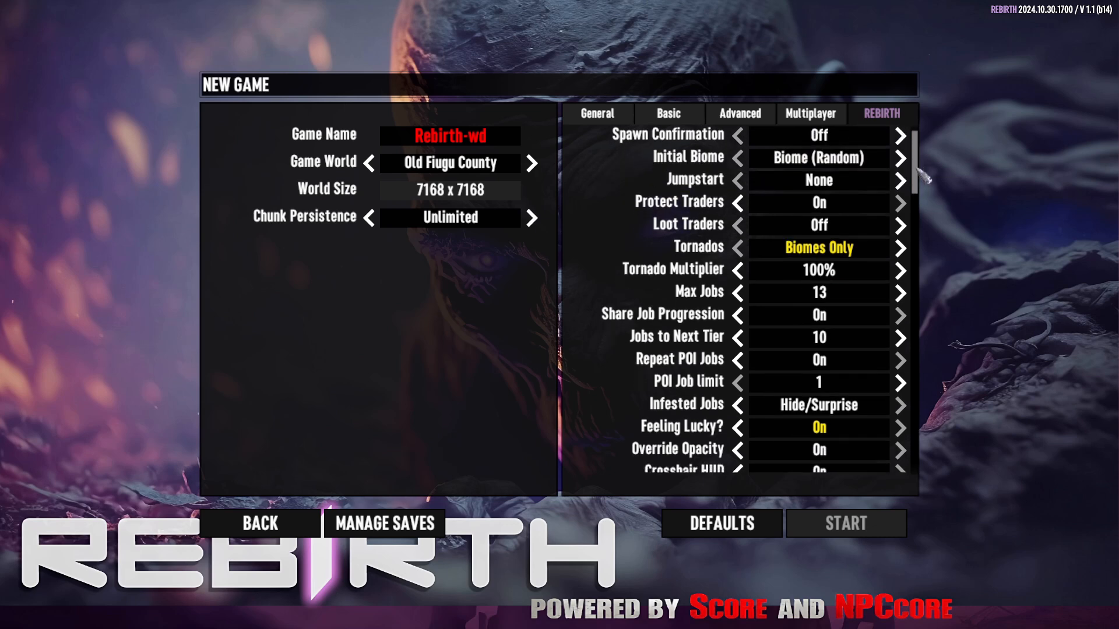
{"action": "scroll", "scroll_direction": "down", "scroll_amount": 3}
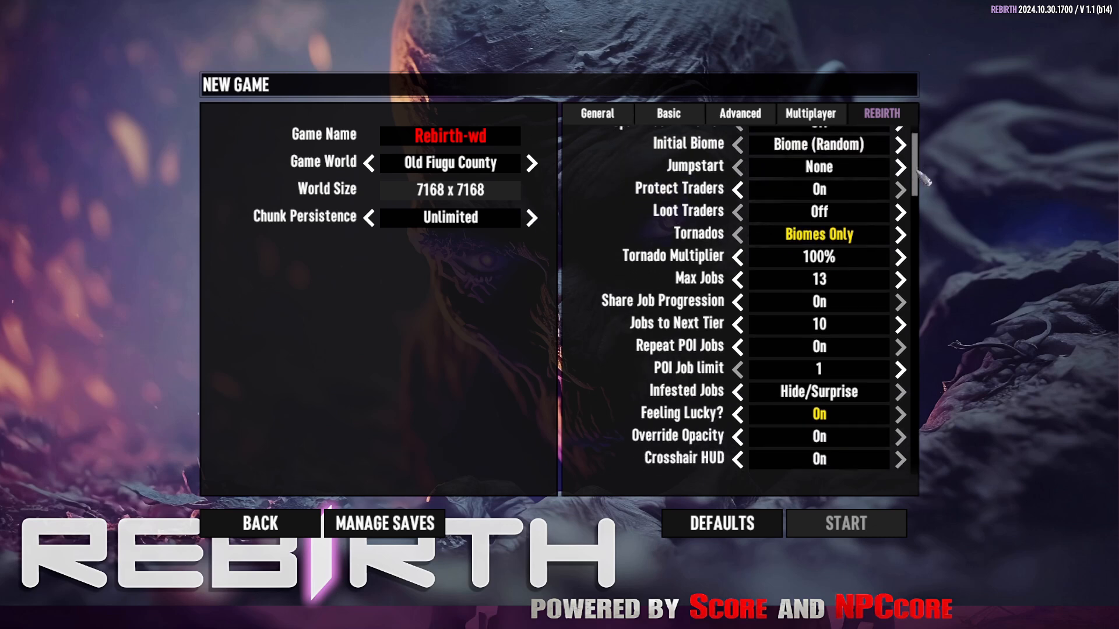
{"action": "scroll", "scroll_direction": "down", "scroll_amount": 3}
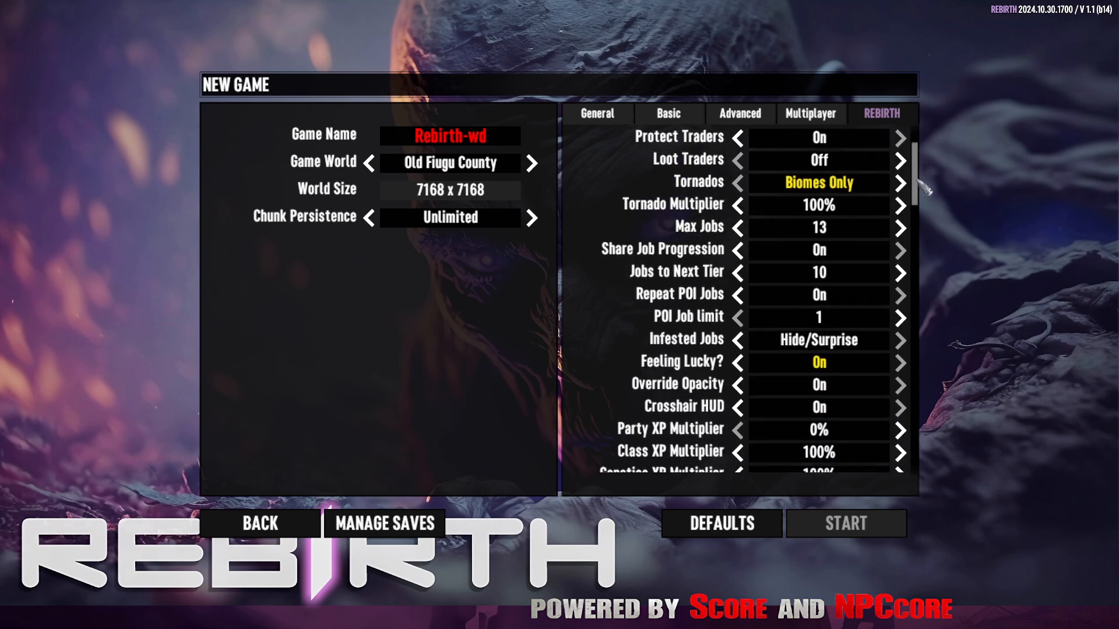
{"action": "scroll", "scroll_direction": "down", "scroll_amount": 3}
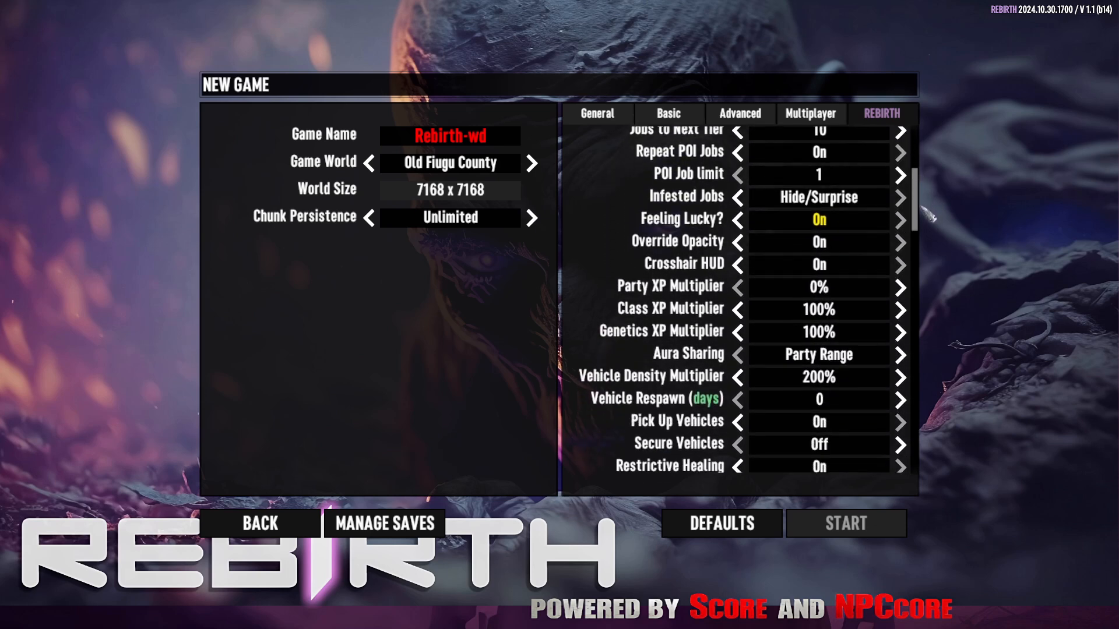
{"action": "scroll", "scroll_direction": "down", "scroll_amount": 3}
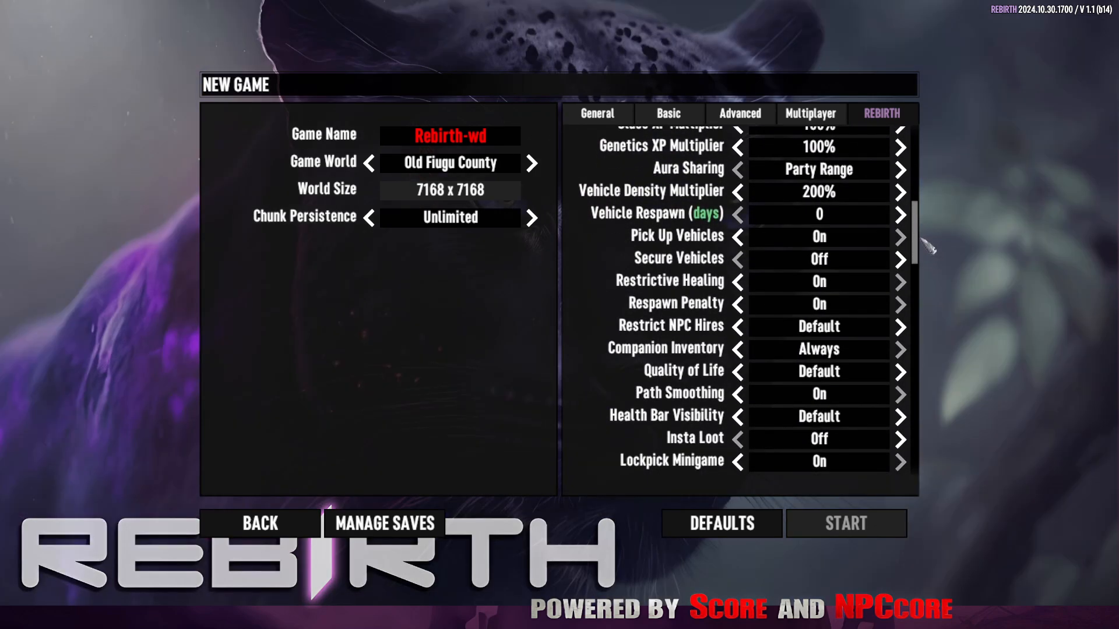
{"action": "scroll", "scroll_direction": "down", "scroll_amount": 3}
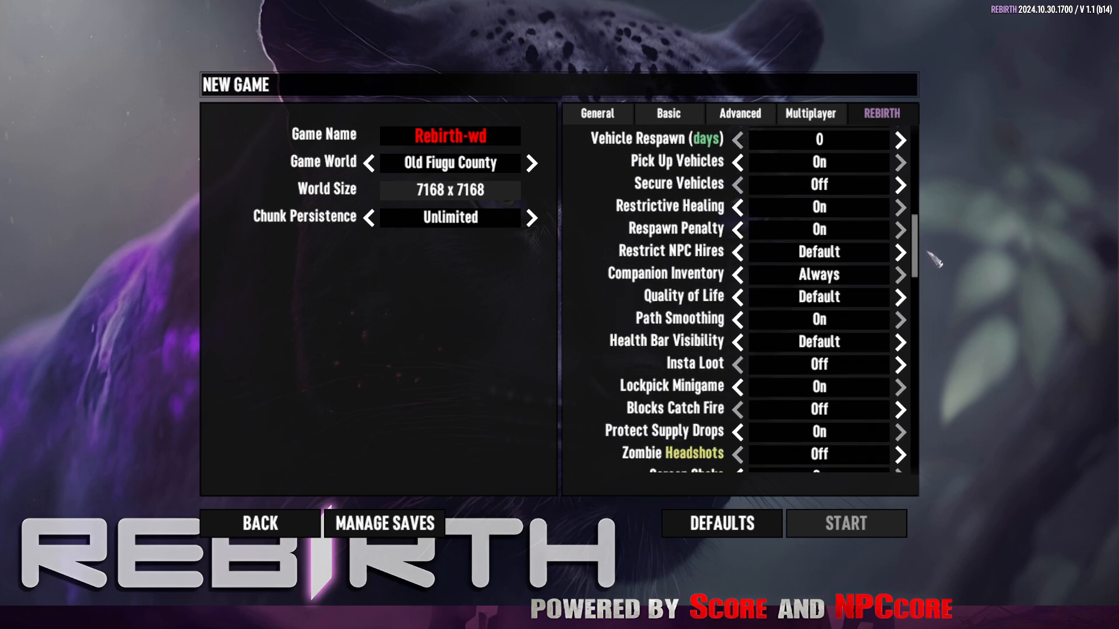
{"action": "scroll", "scroll_direction": "up", "scroll_amount": 3}
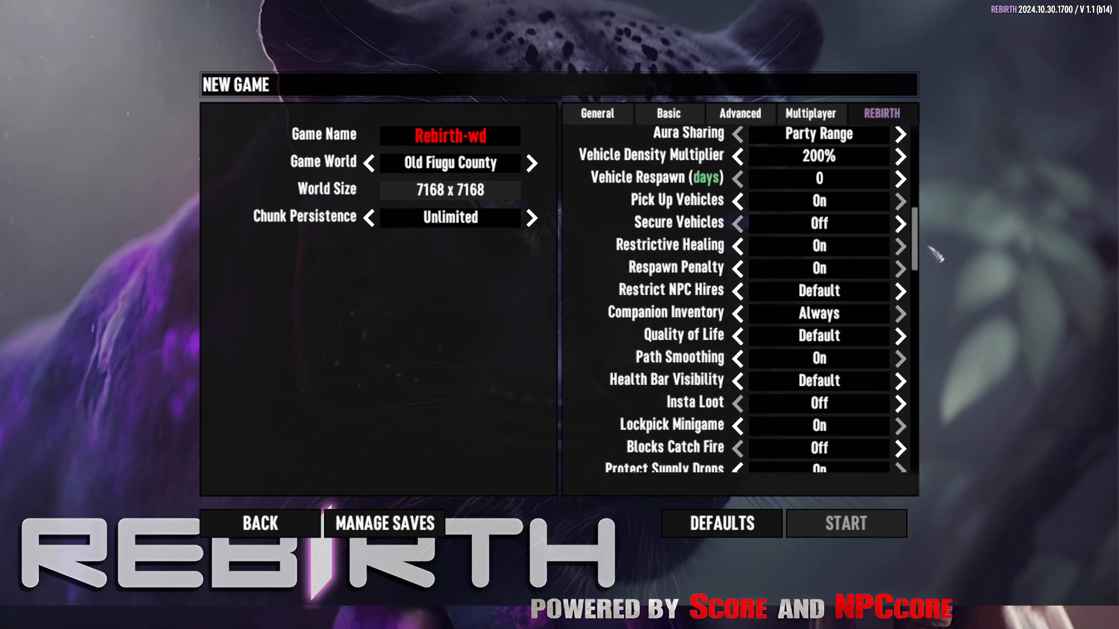
{"action": "scroll", "scroll_direction": "down", "scroll_amount": 3}
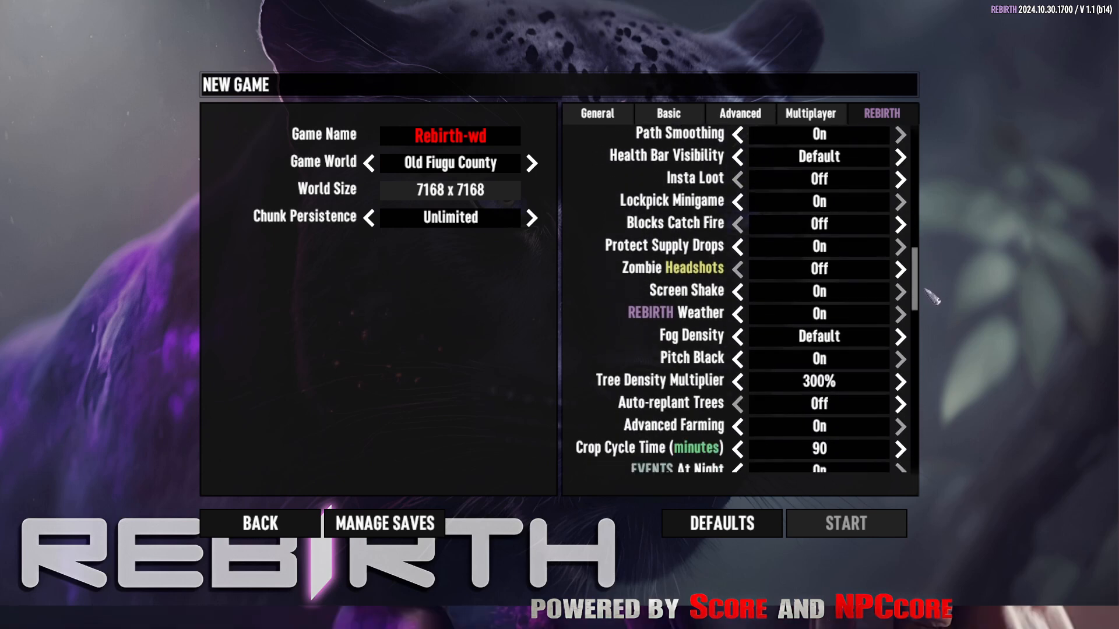